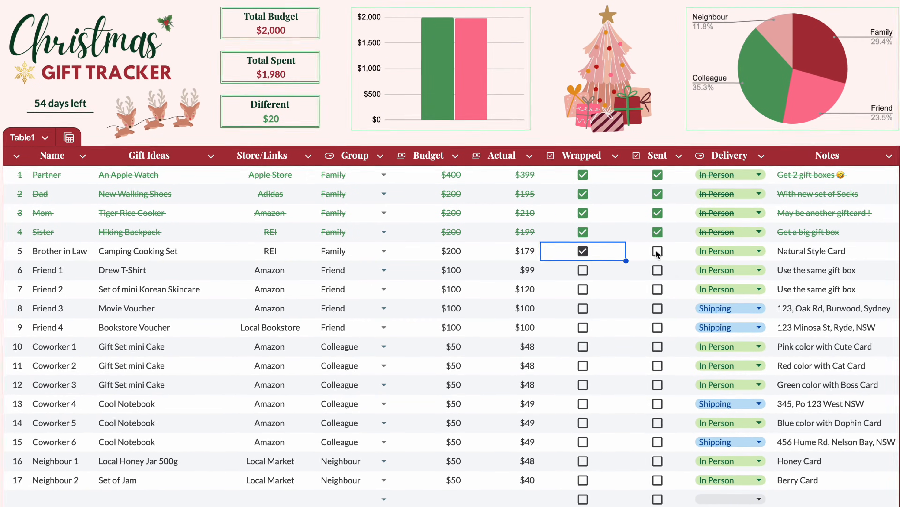
Leave the finished template preview and bring up the blank Christmas Budget MondayGoal.com spreadsheet
click(658, 251)
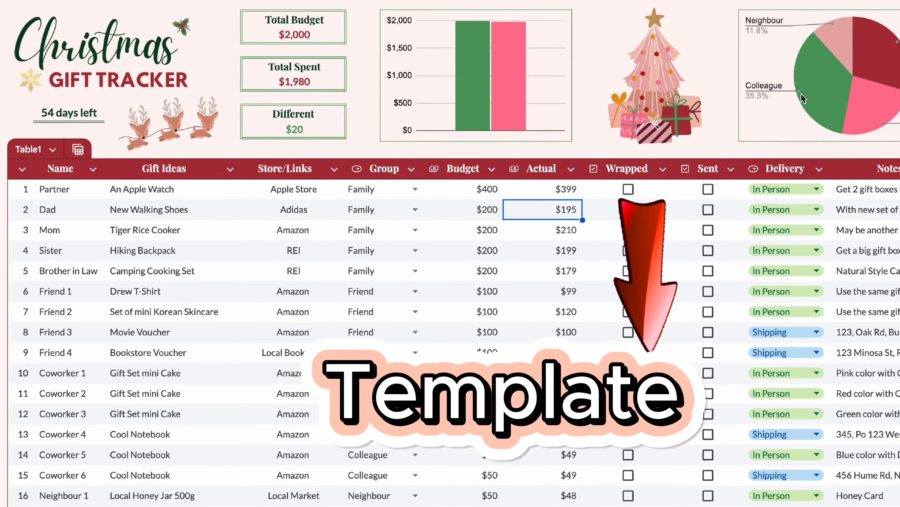
scroll(down, 3)
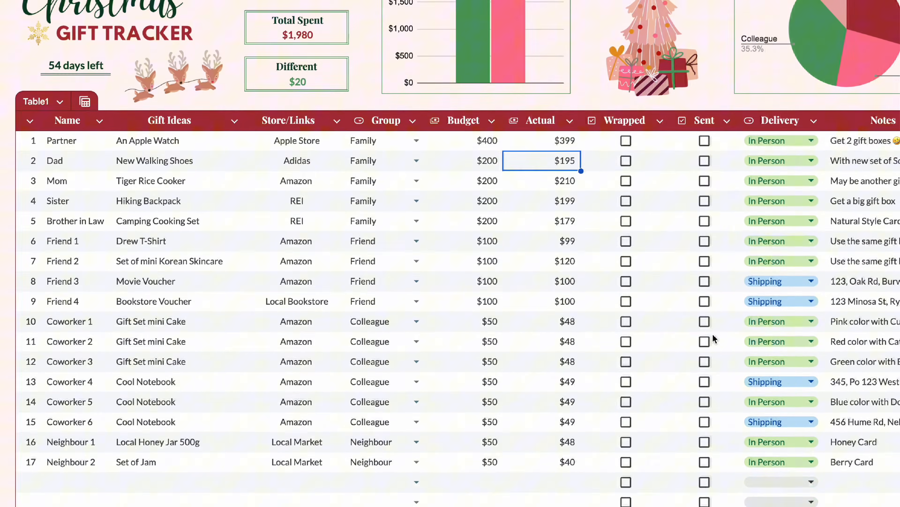
scroll(up, 3)
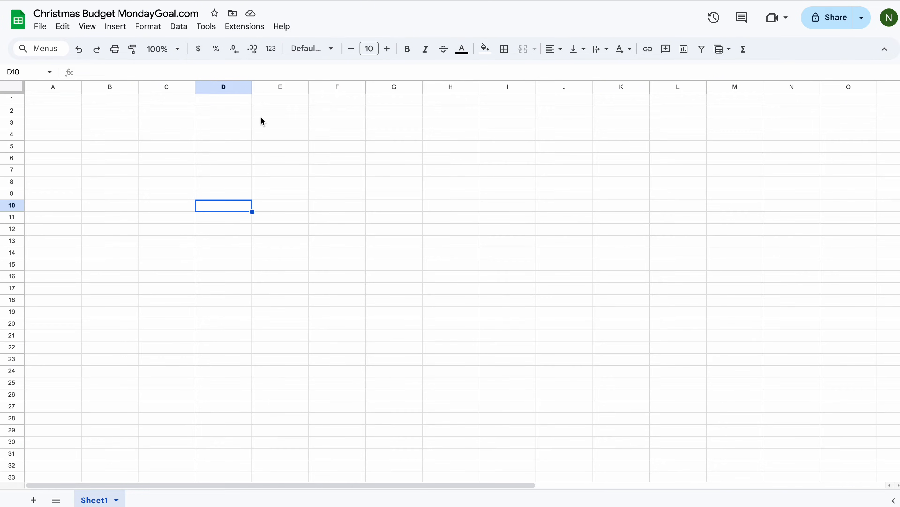
Outline E2:E3, E5:E6 and E8:E9 in green and label them Total Budget, Total Spent, Remaining
click(503, 48)
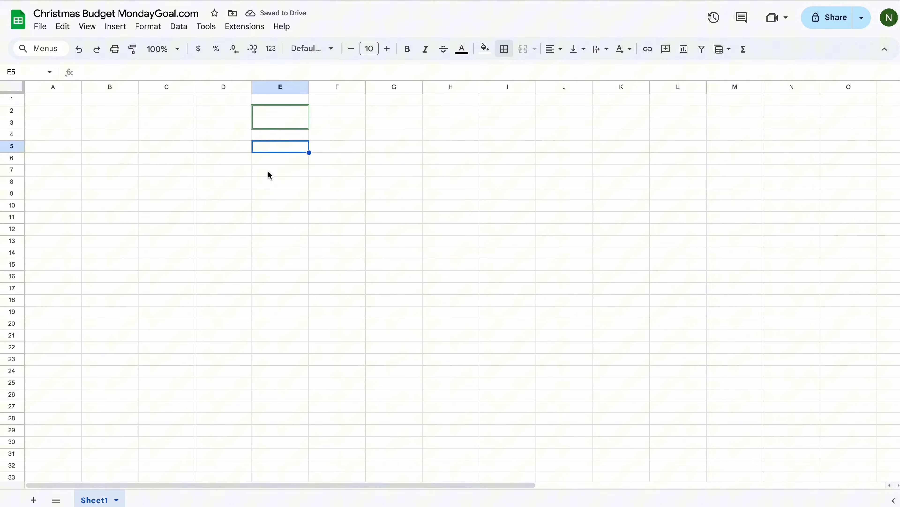
drag(280, 145, 281, 159)
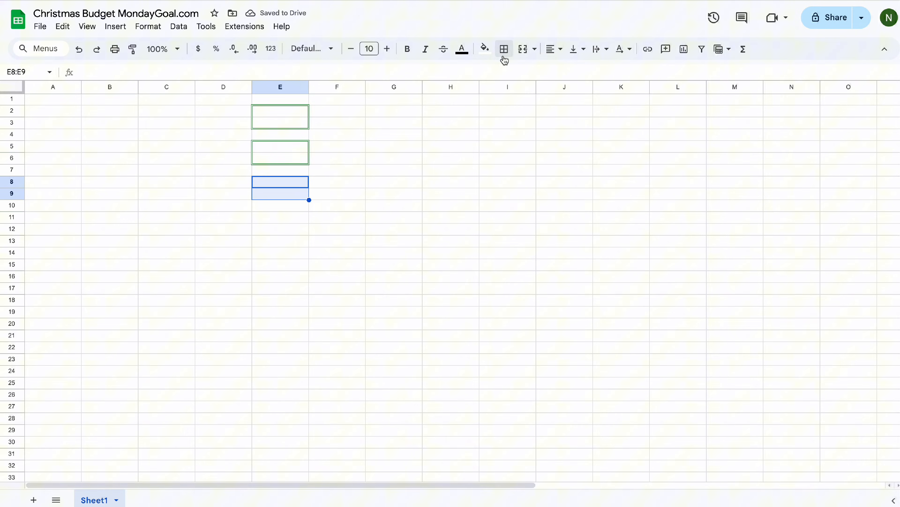
click(281, 111)
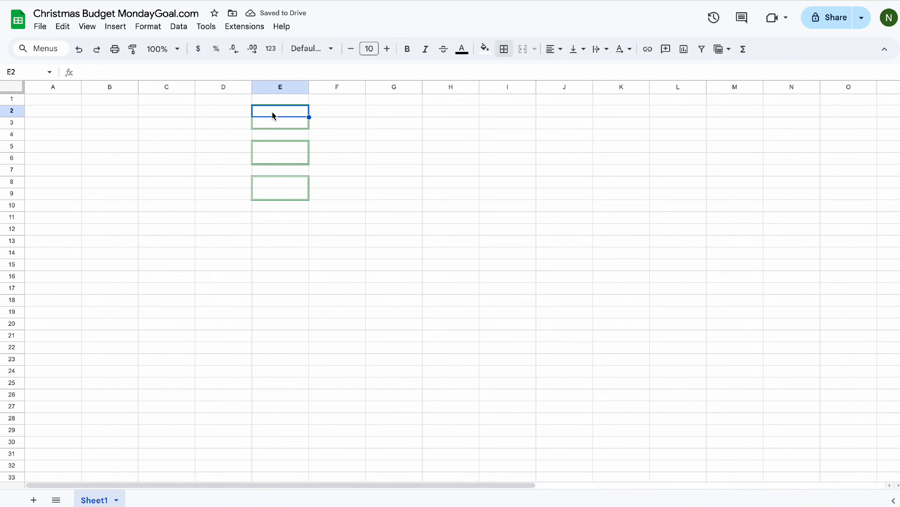
text(Total Budget)
click(280, 153)
text(Total Spent)
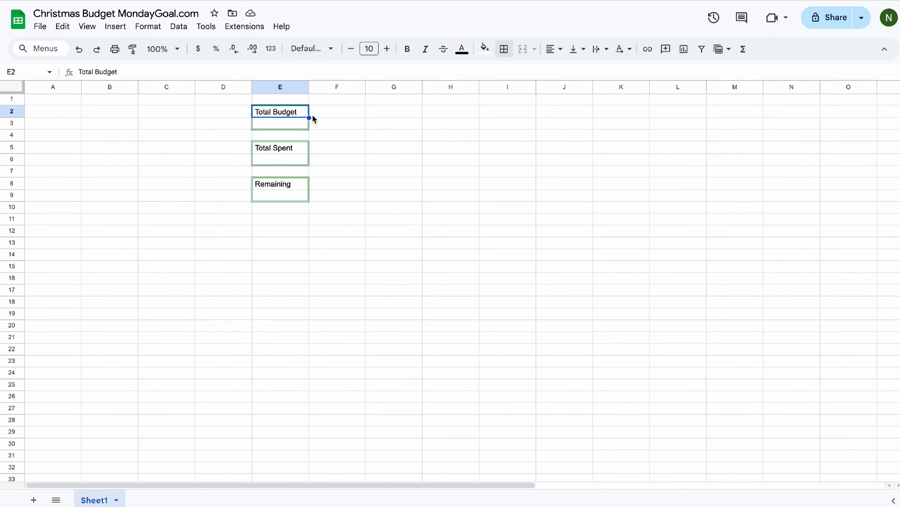
Set the three card labels in bold Playfair Display
click(307, 48)
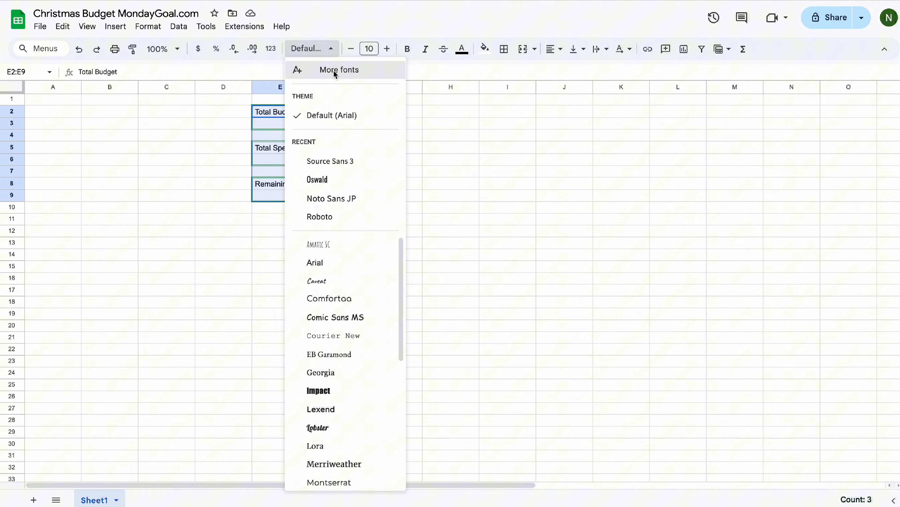
click(339, 70)
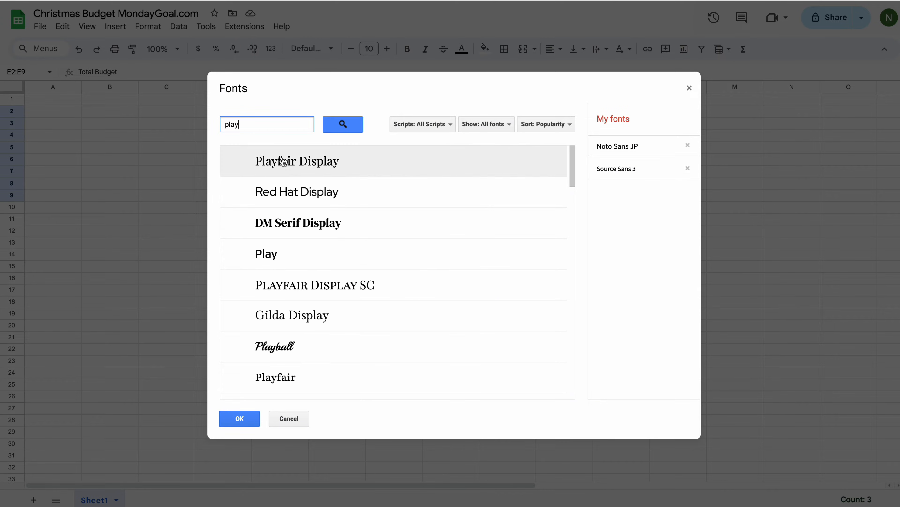
click(238, 418)
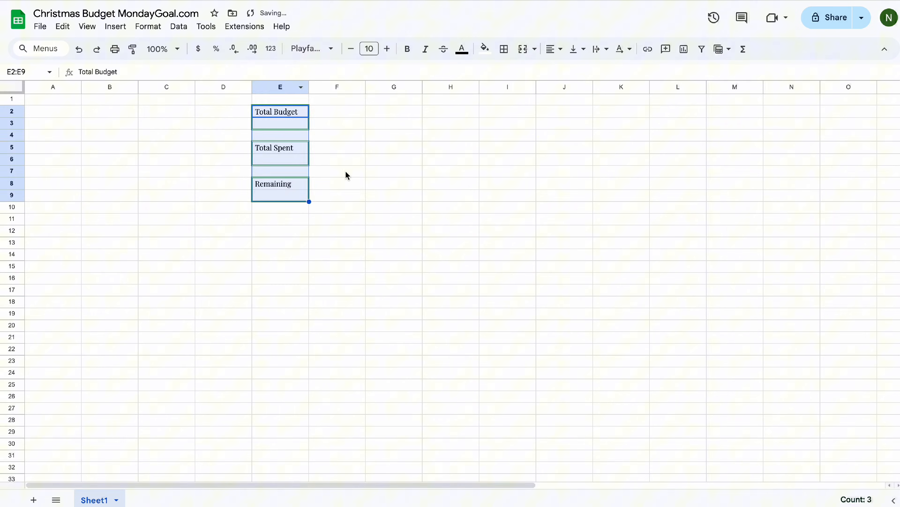
click(337, 186)
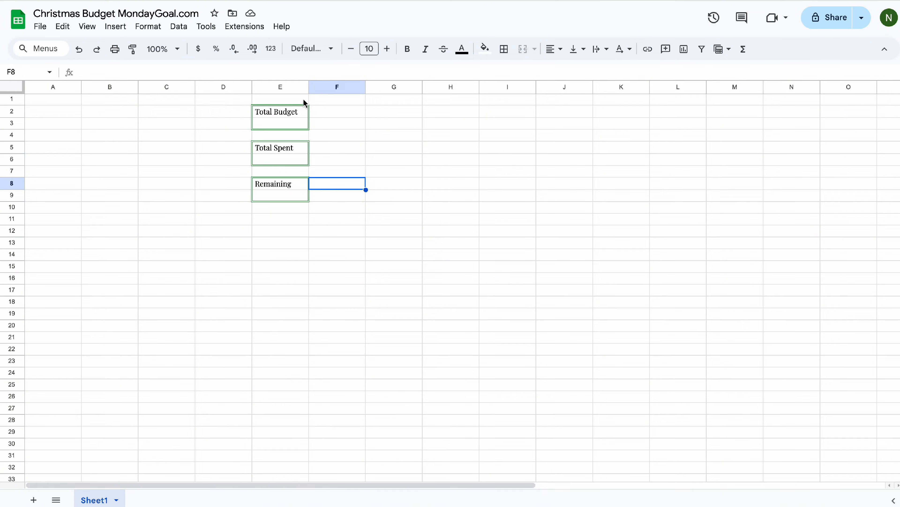
click(394, 207)
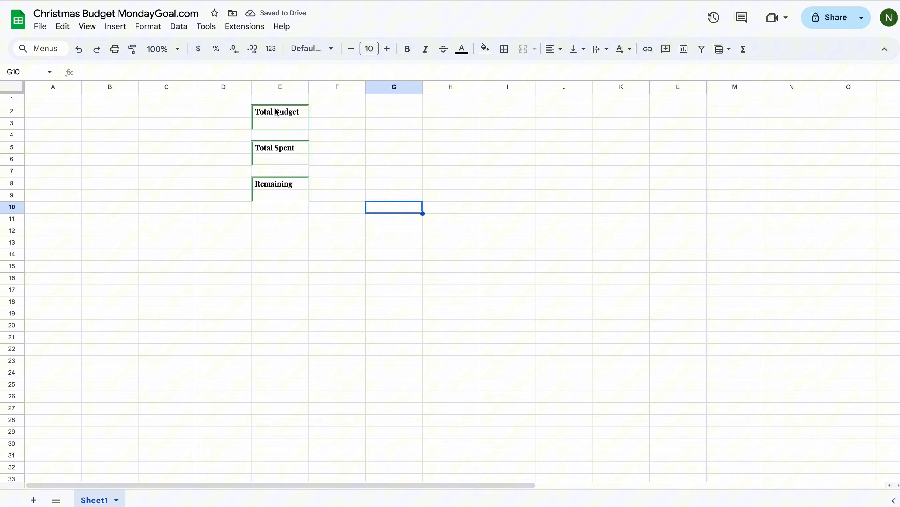
click(461, 49)
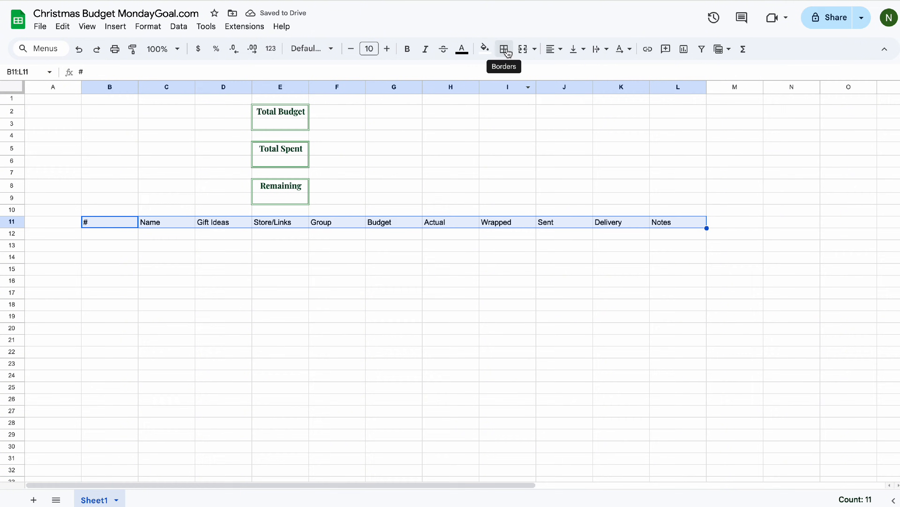
Give the # to Notes header row a green outer border and set the whole sheet to Lato
click(504, 48)
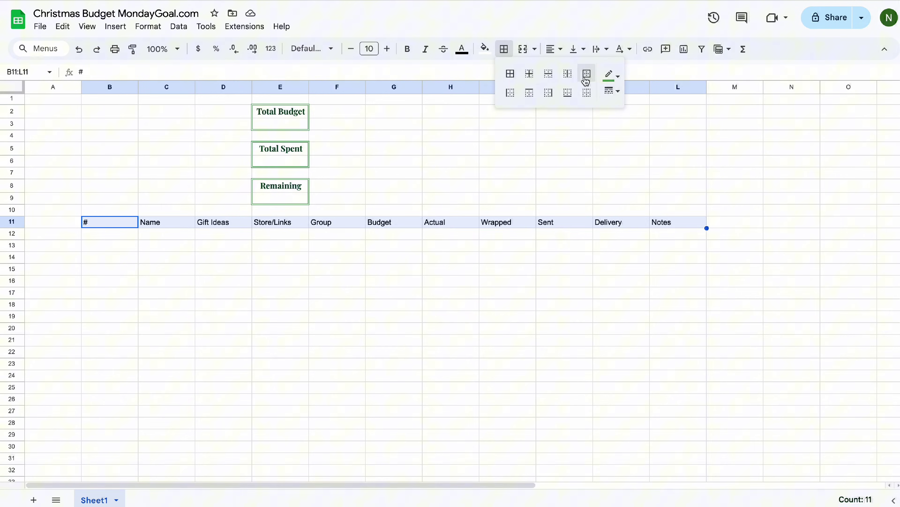
click(12, 86)
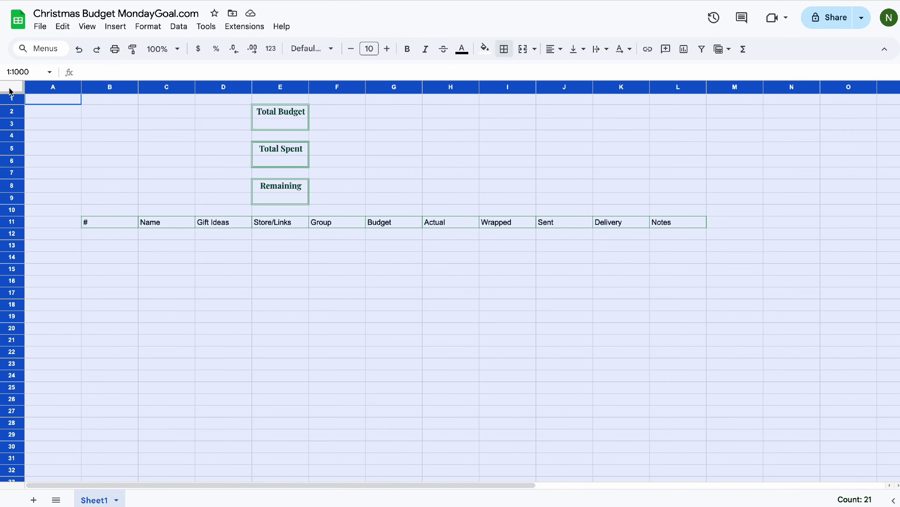
click(308, 48)
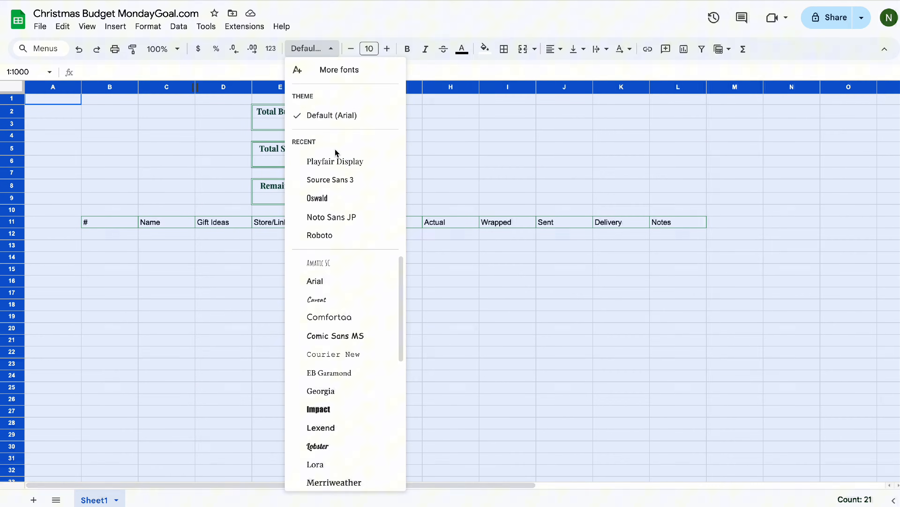
click(338, 69)
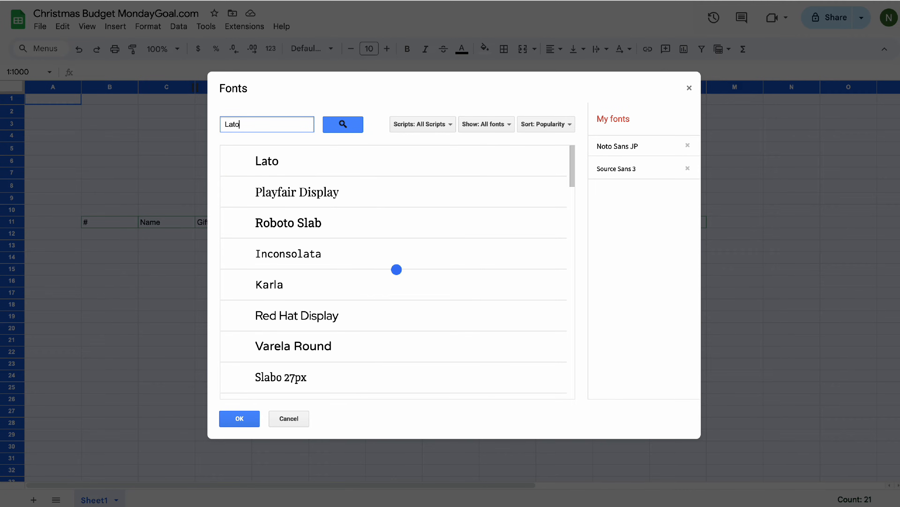
click(239, 418)
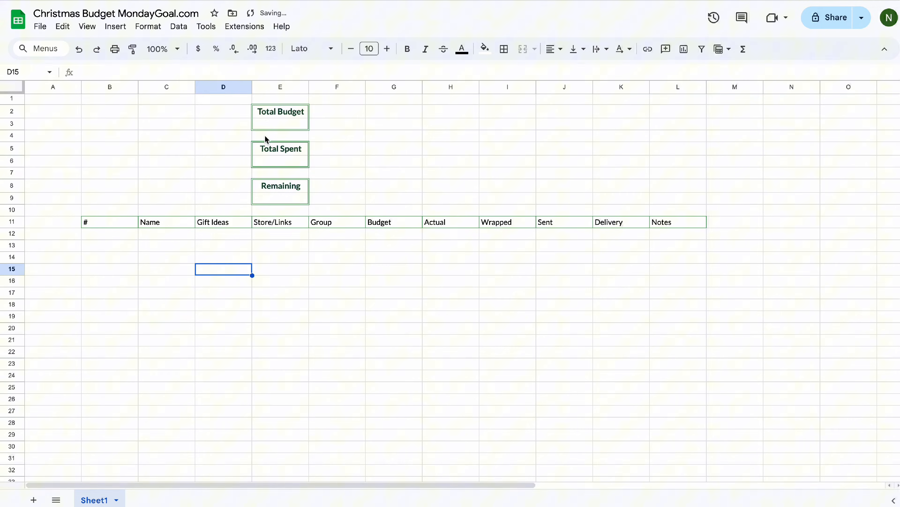
Switch the header row font back to Playfair Display
click(310, 48)
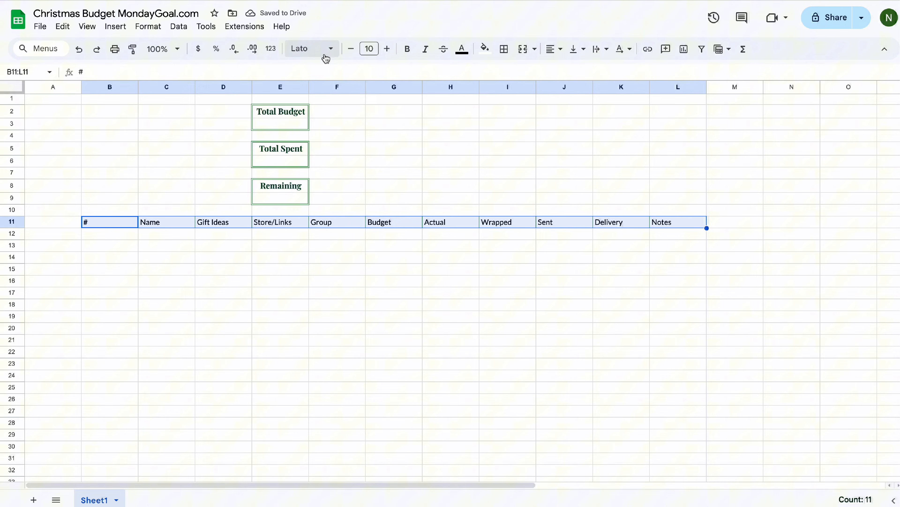
click(310, 48)
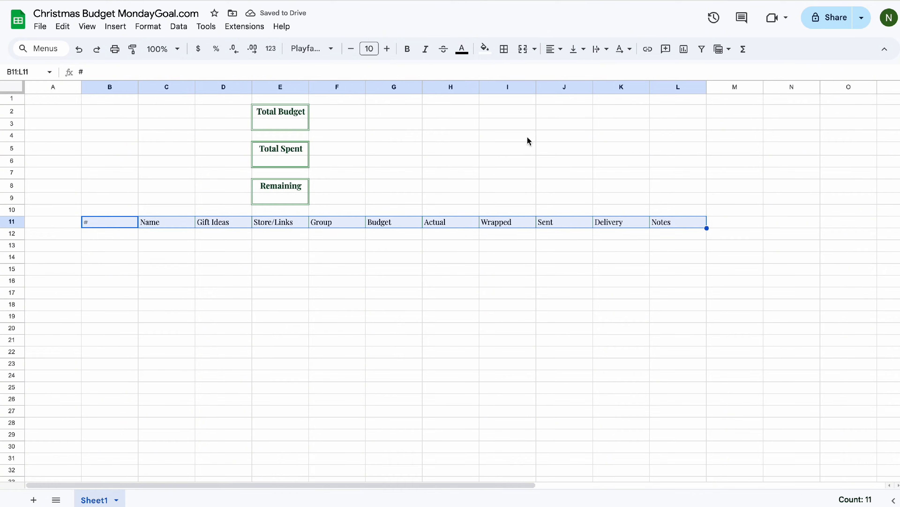
click(332, 236)
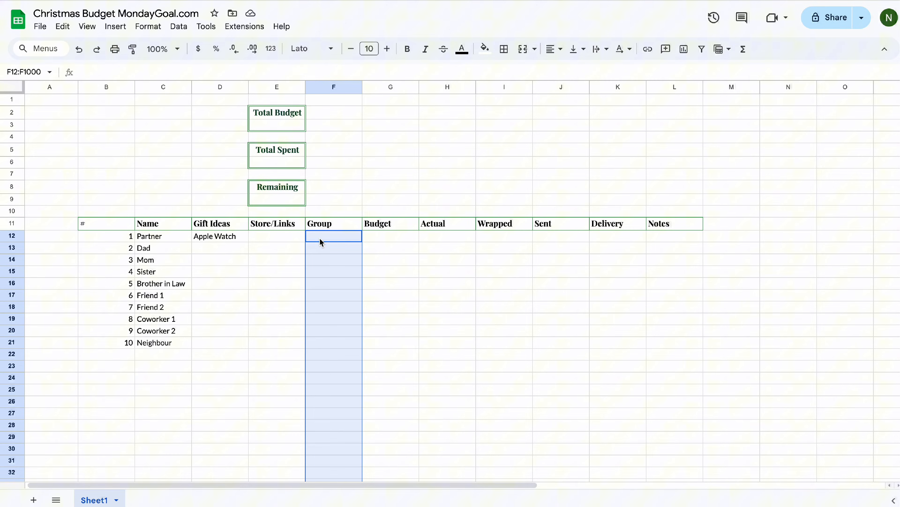
Add a Group dropdown with options Family, Friend, Colleague and Neighbour
click(116, 26)
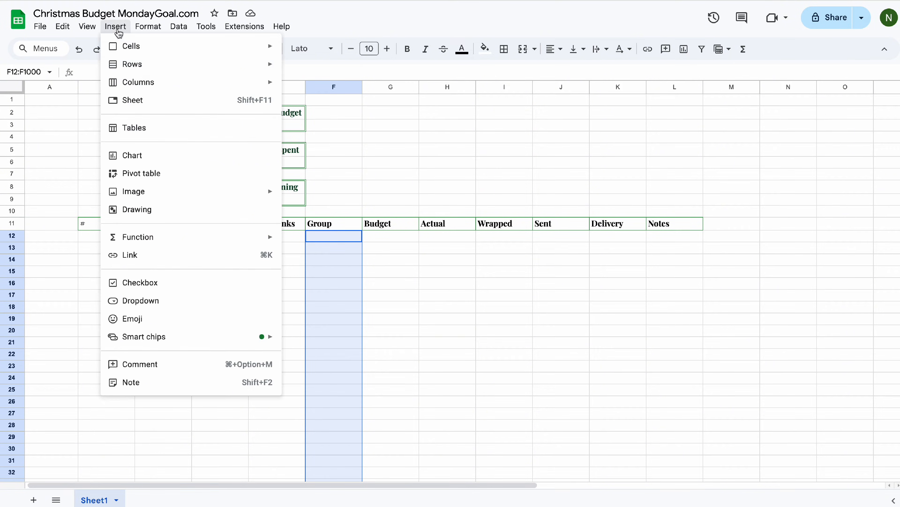
click(140, 300)
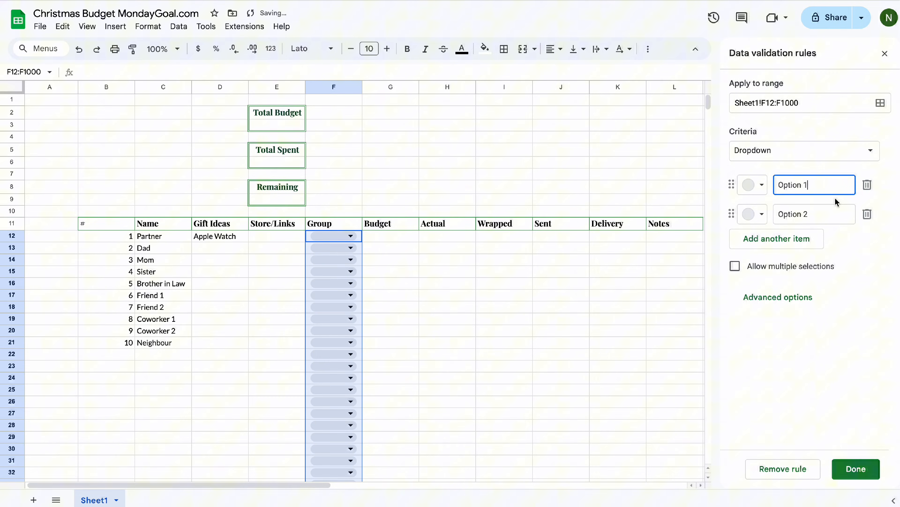
text(Family)
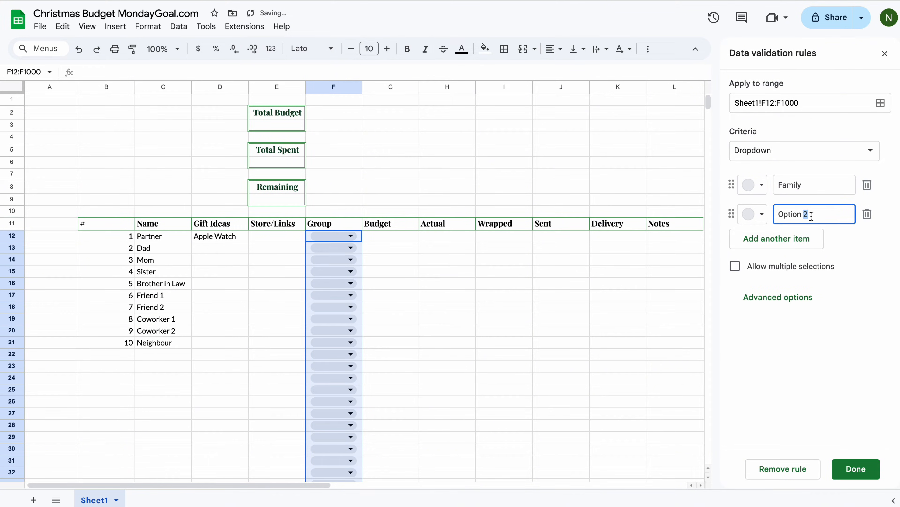
text(Friend)
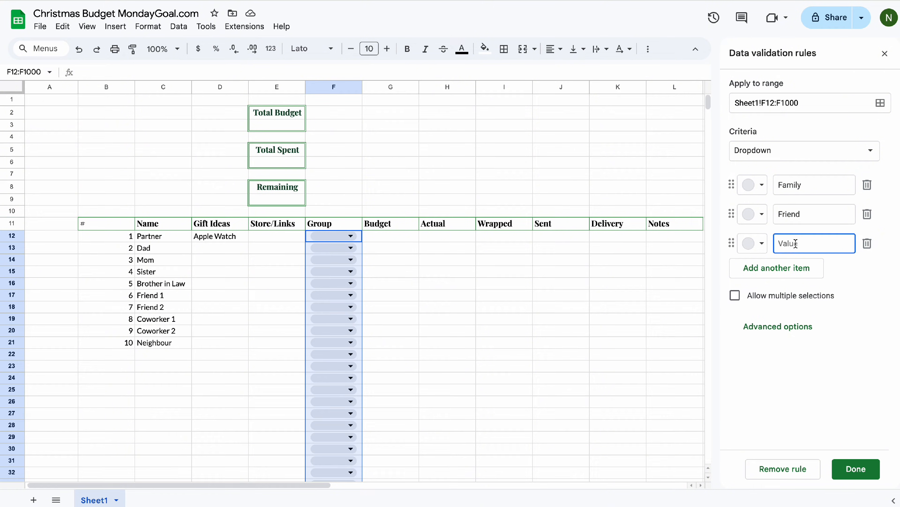
text(Collea)
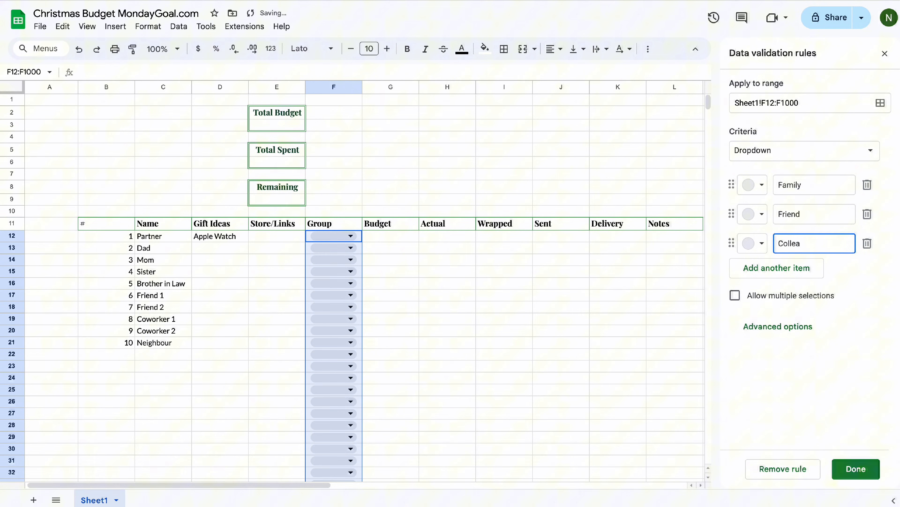
click(777, 268)
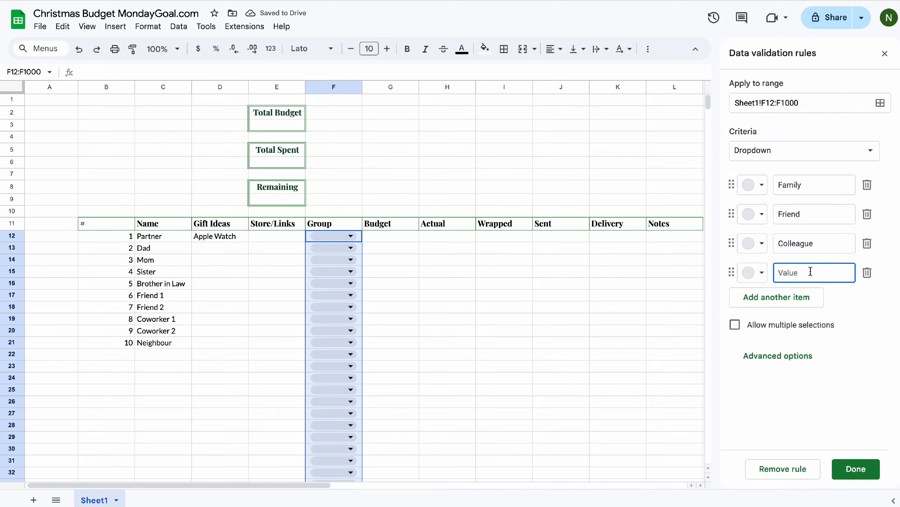
text(Neighbour)
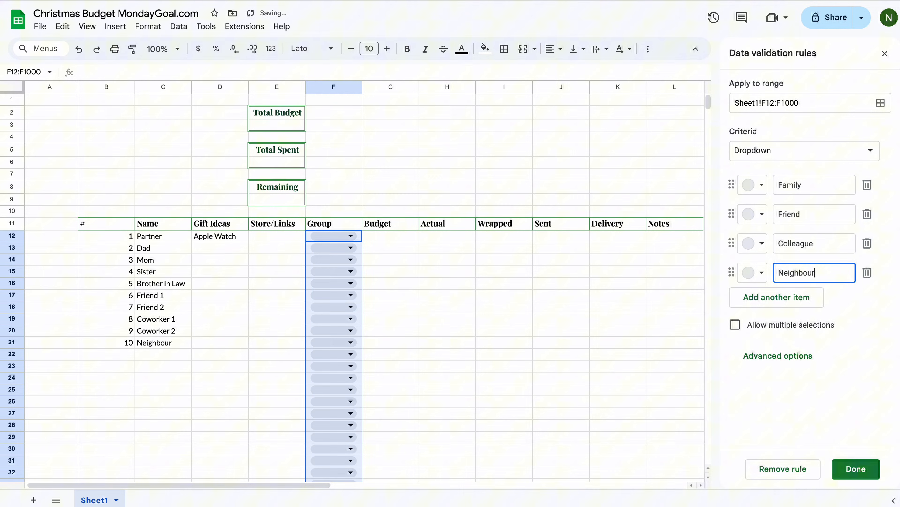
click(855, 469)
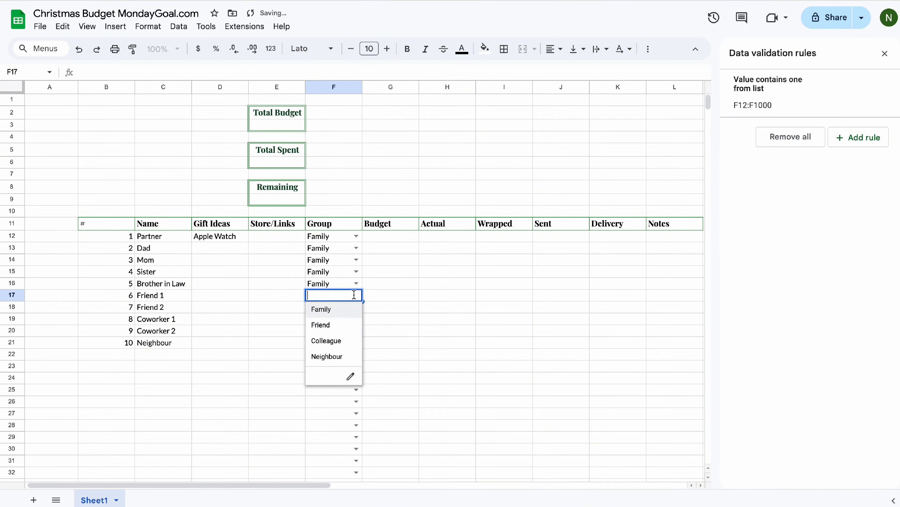
Assign a group to the next recipient from the new dropdown
click(320, 324)
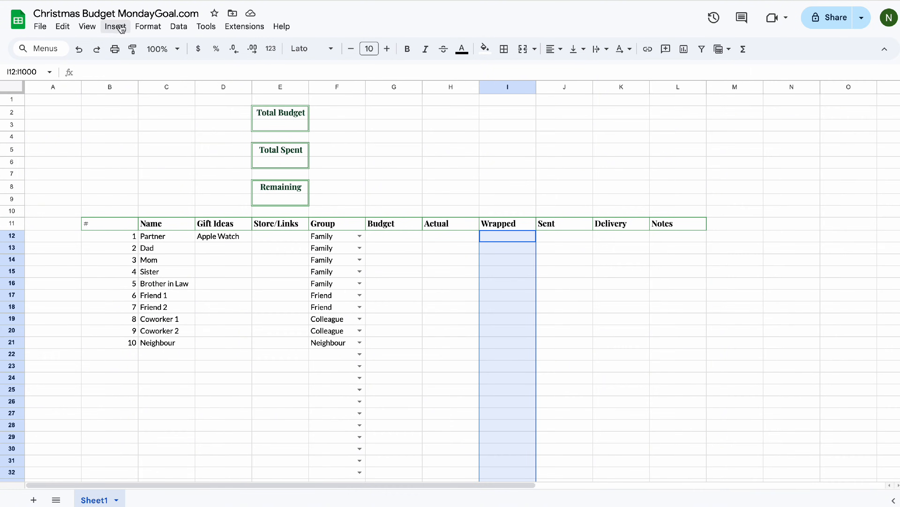
Insert checkboxes down the Wrapped (I12:I1000) and Sent (J12:J1000) columns
click(115, 26)
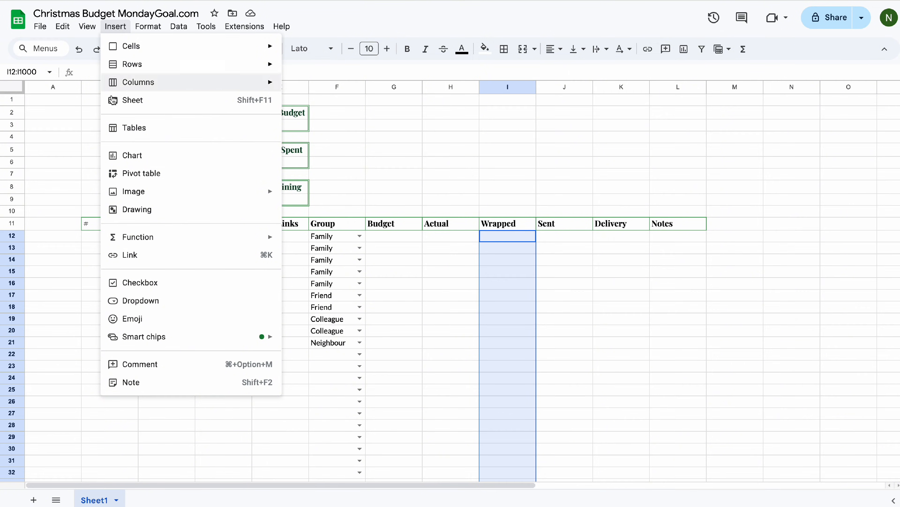
click(142, 282)
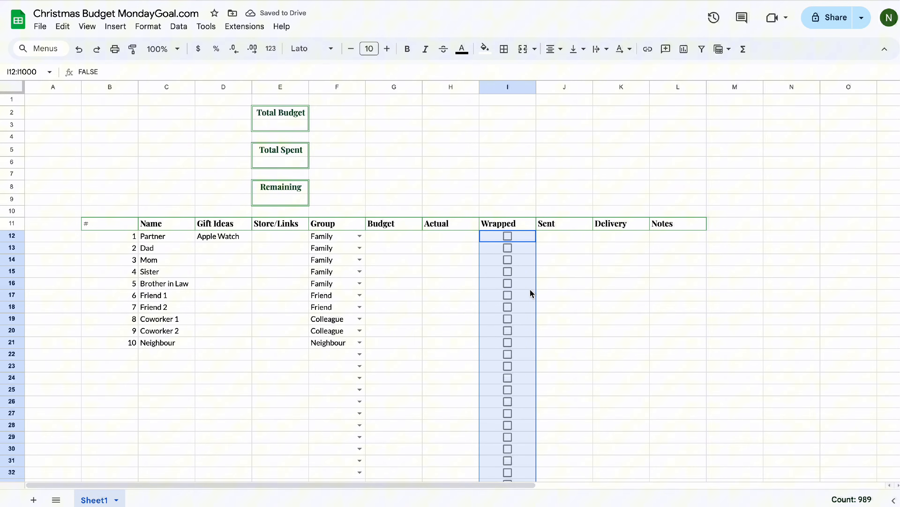
mouse_move(560, 243)
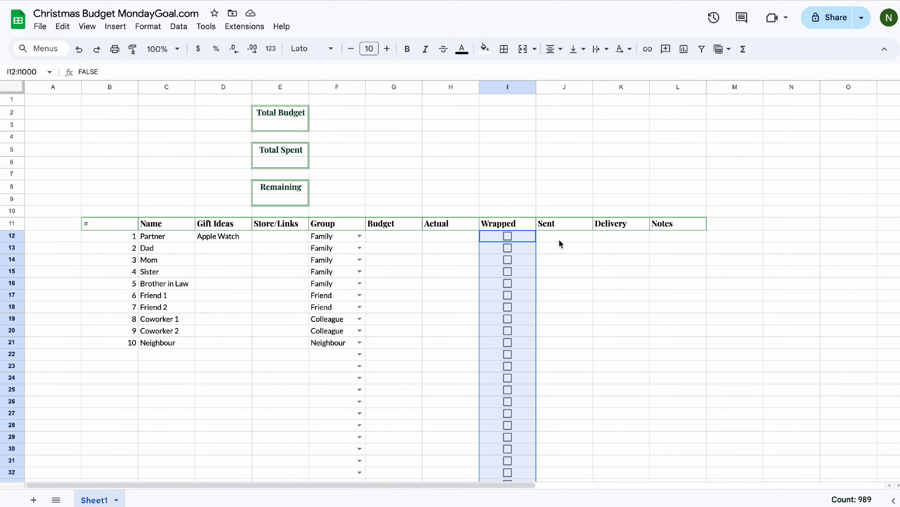
click(115, 25)
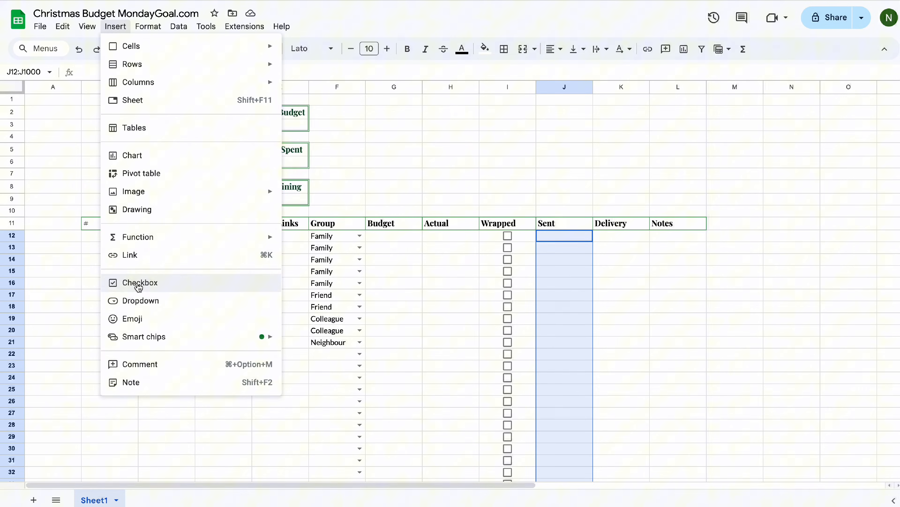
click(139, 282)
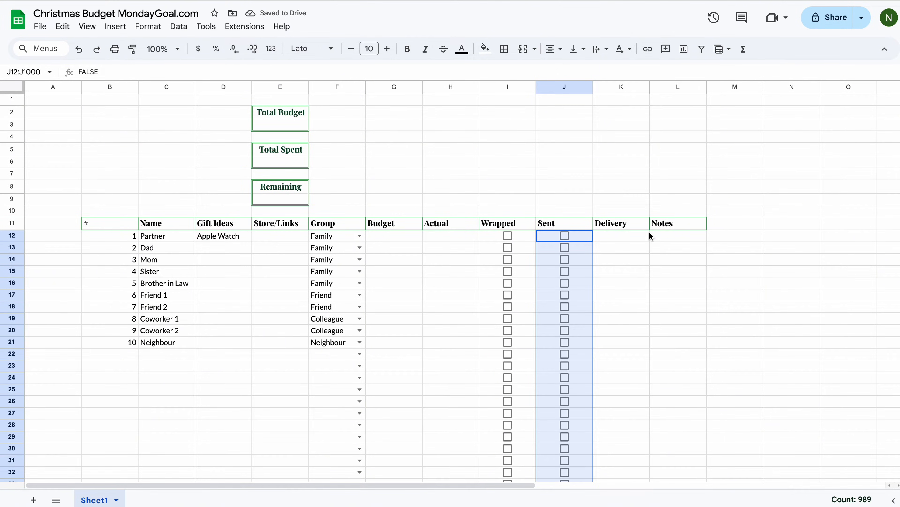
click(621, 235)
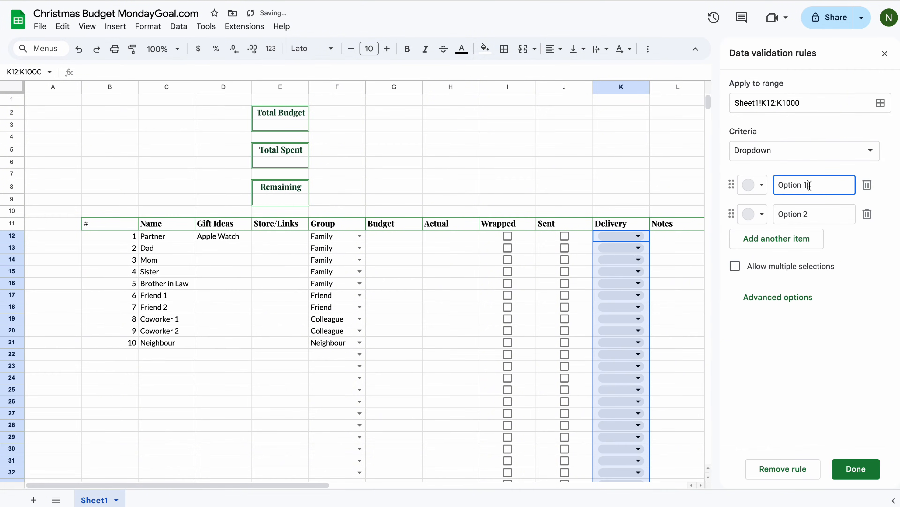
Create the Delivery dropdown with a green In Person and blue Shipping option
text(In Person)
click(814, 214)
text(Sh)
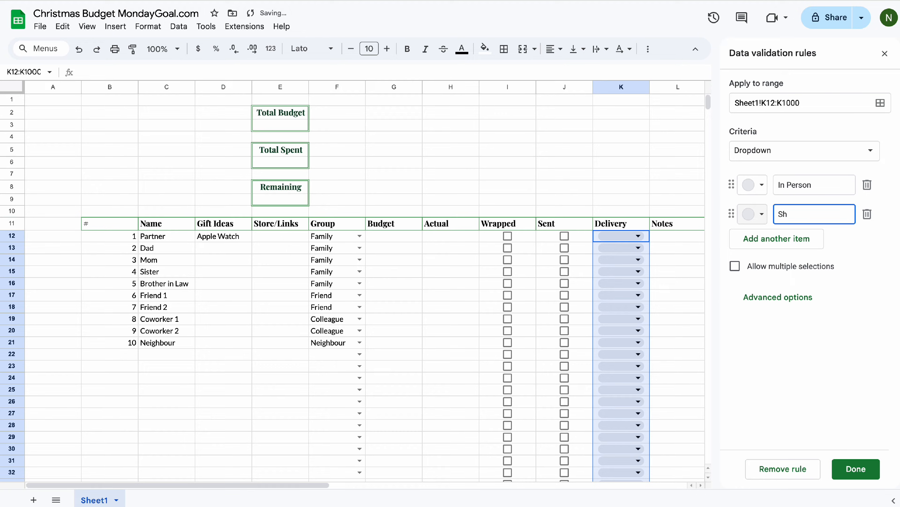
click(762, 184)
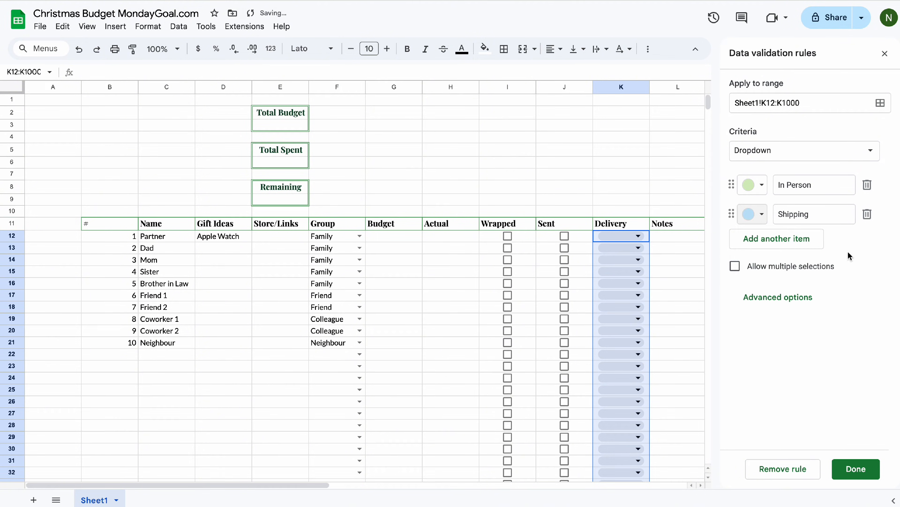
click(855, 469)
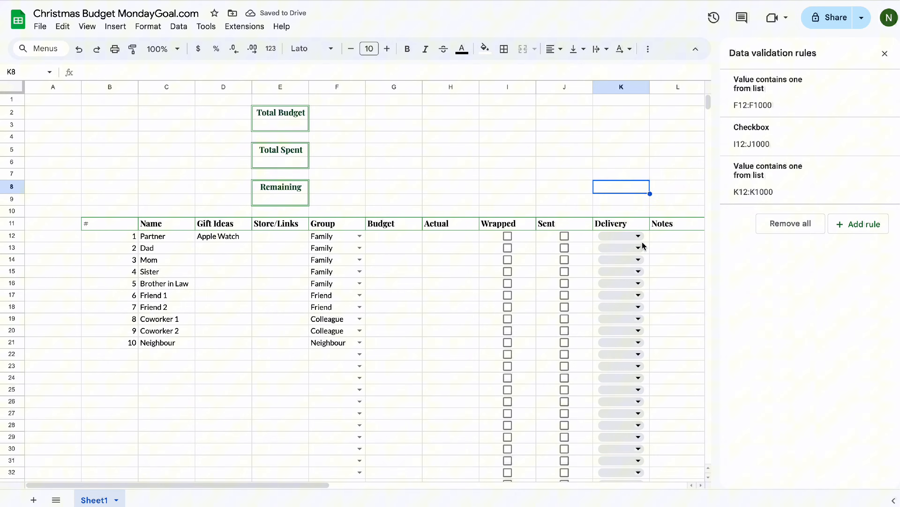
Set Neighbour's delivery method to In Person
click(637, 342)
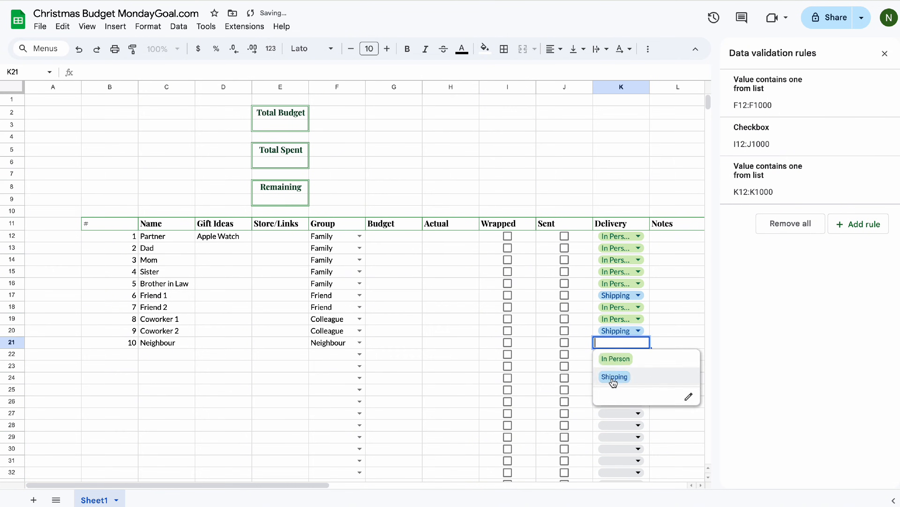
click(615, 359)
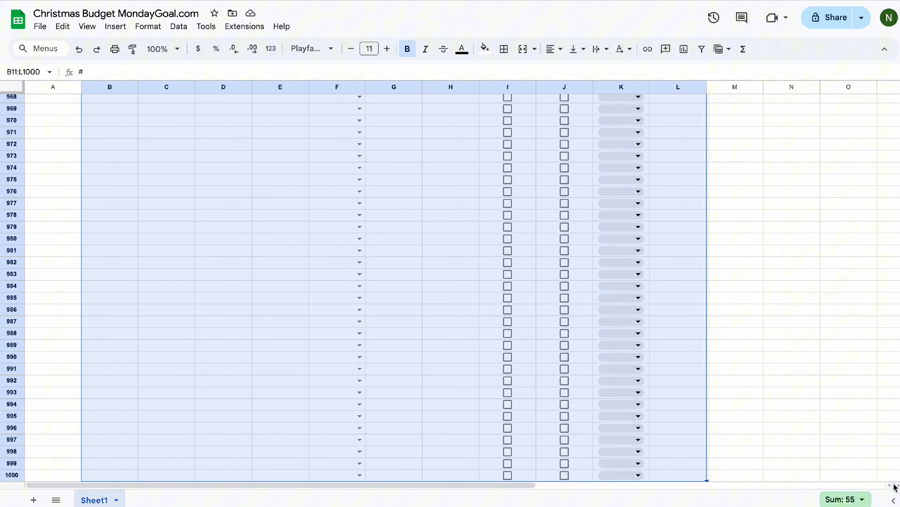
scroll(up, 3)
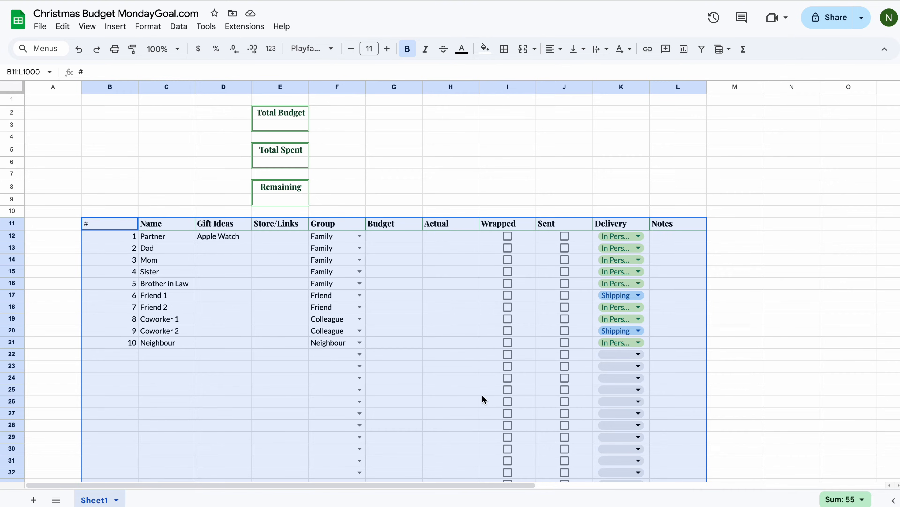
Convert B11:L1000 into a table with a dark red header theme and banded rows
click(148, 26)
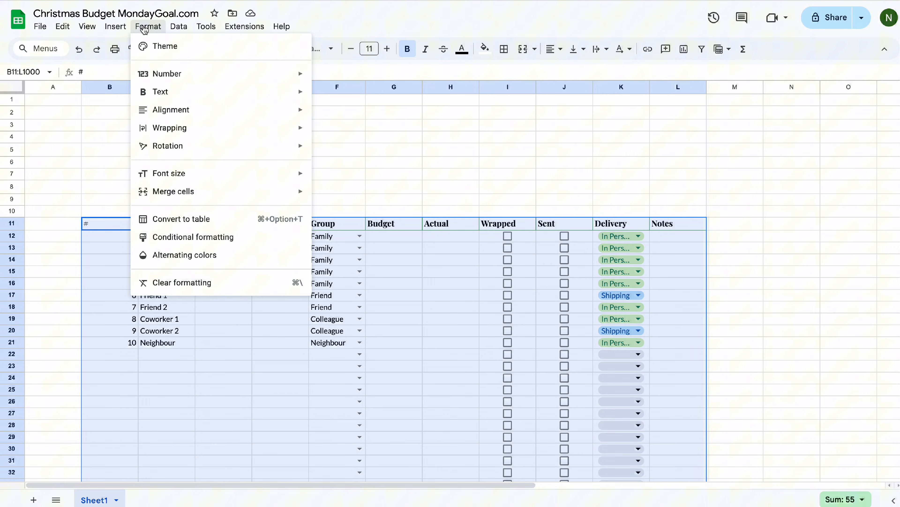
click(184, 219)
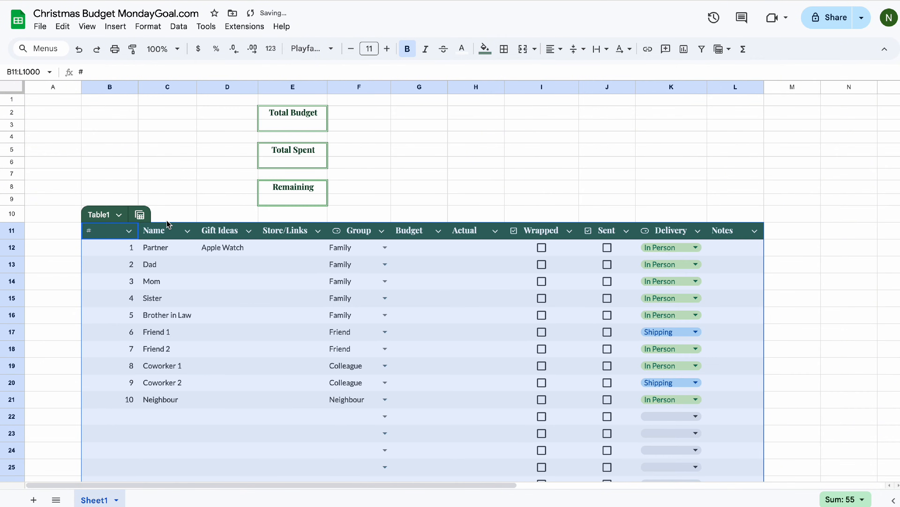
scroll(right, 3)
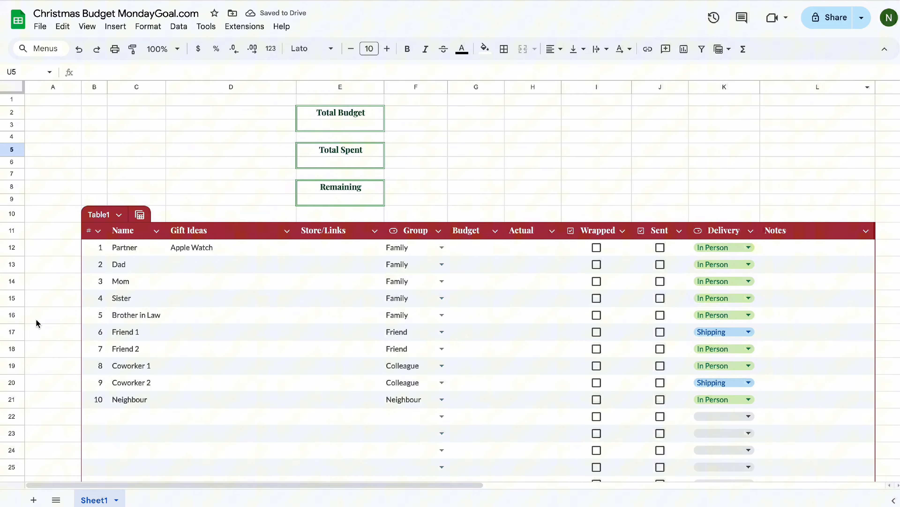
Show the Budget and Actual amounts as whole-dollar currency with no decimals
click(533, 162)
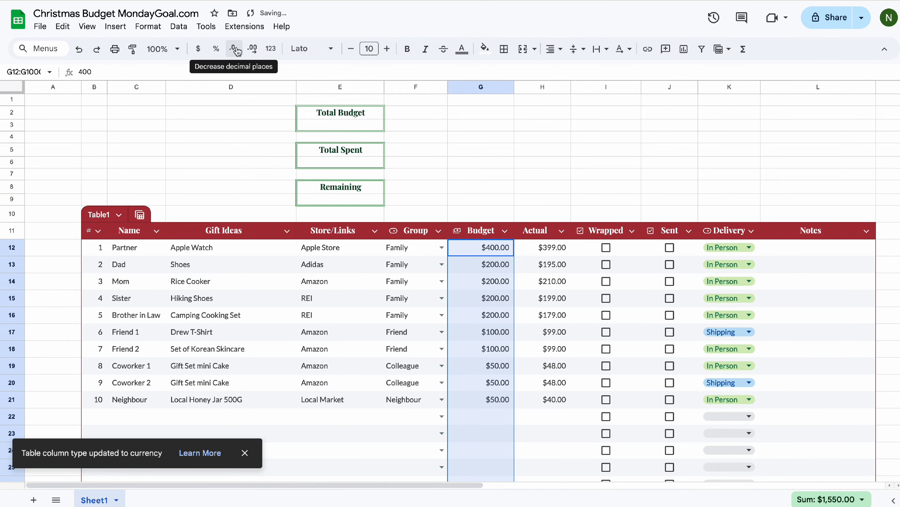
click(234, 49)
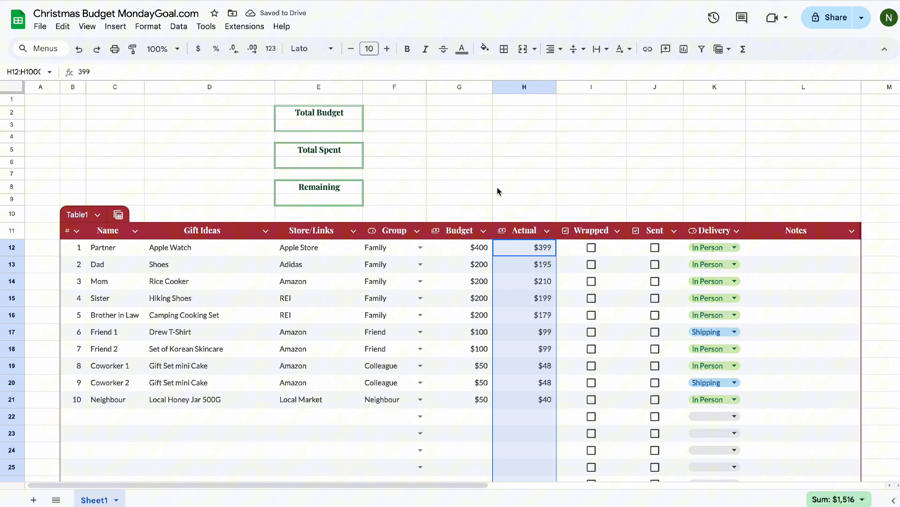
click(118, 137)
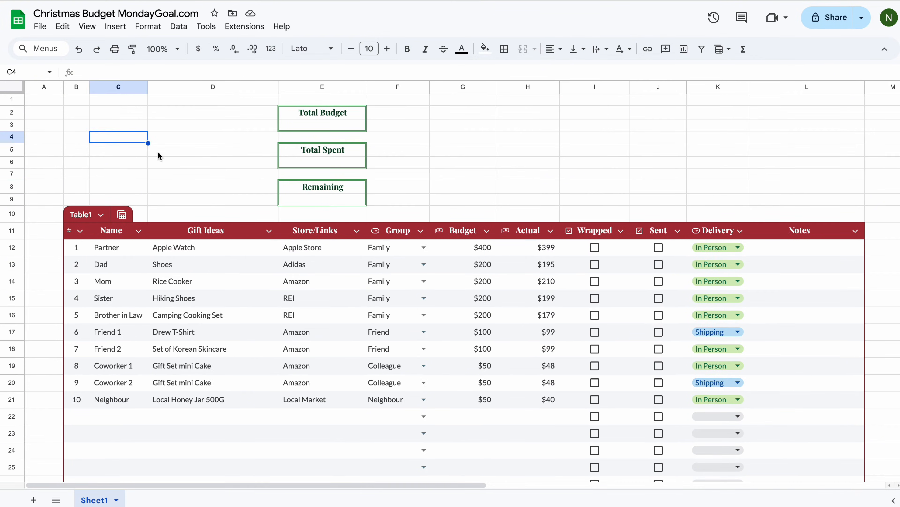
Fill the empty columns around the cards and table with the custom pale pink
click(484, 48)
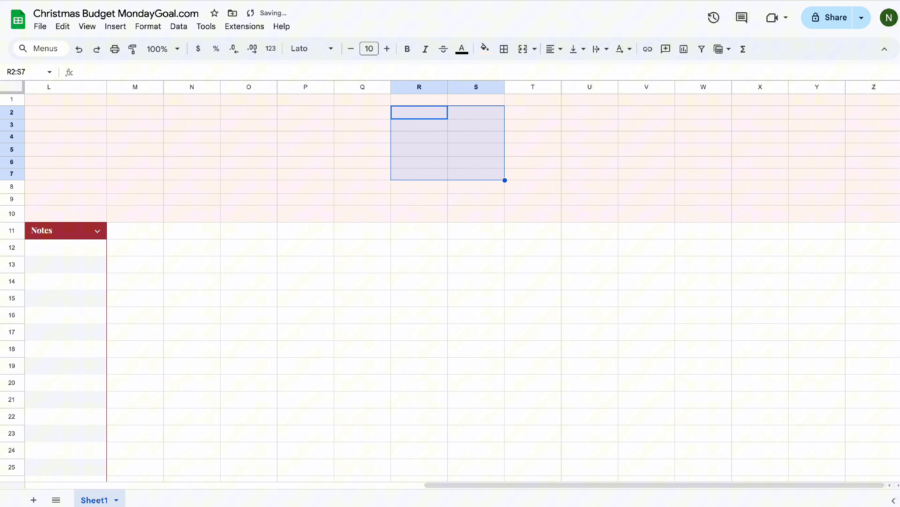
click(484, 49)
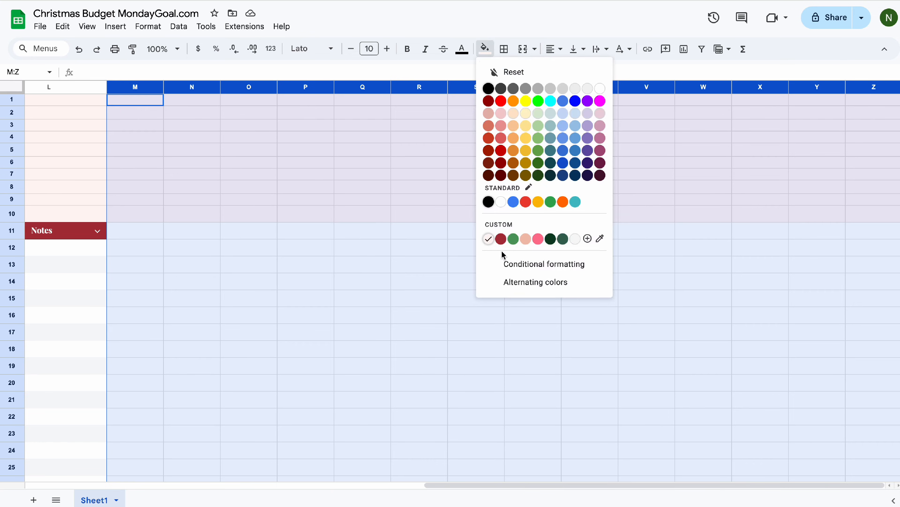
click(87, 26)
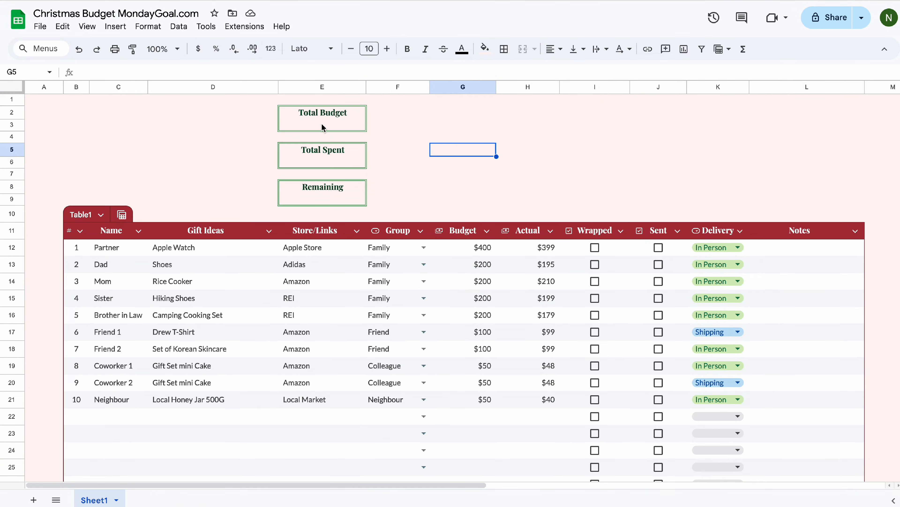
Enter =SUM(Table1[Budget]) in E3 for a Total Budget of $1,550
click(322, 124)
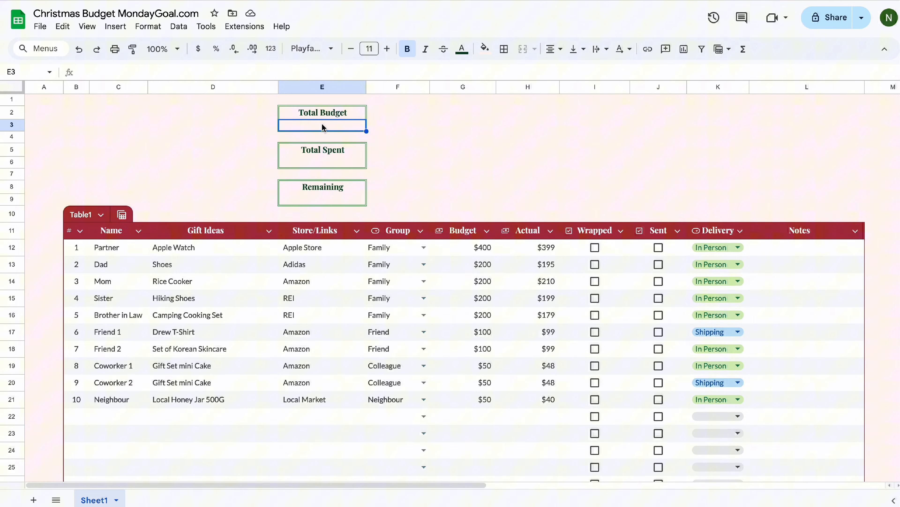
text(=)
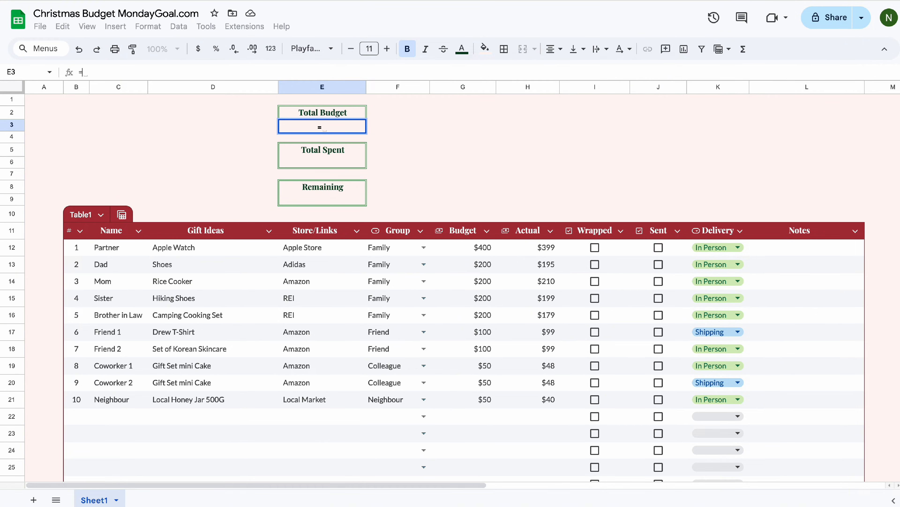
text(Sum()
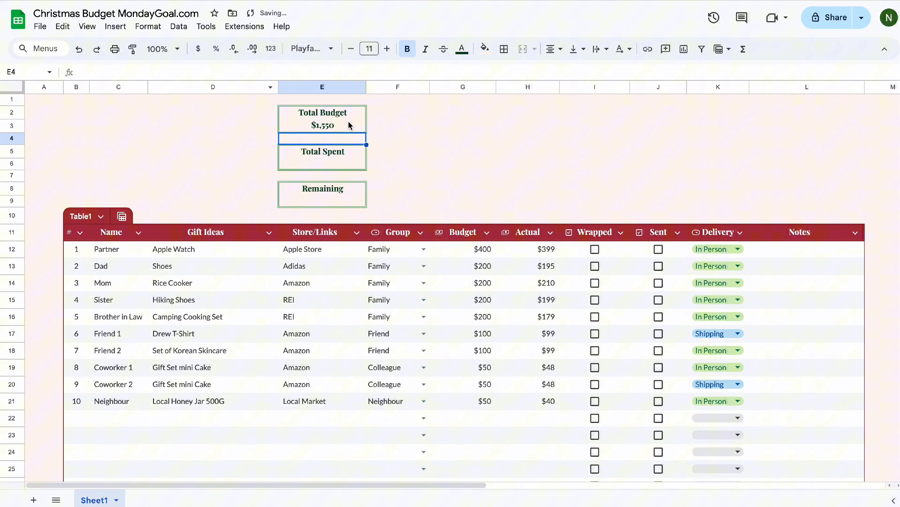
Enter =SUM(Table1[Actual]) in E6 for Total Spent of $1,516
click(322, 125)
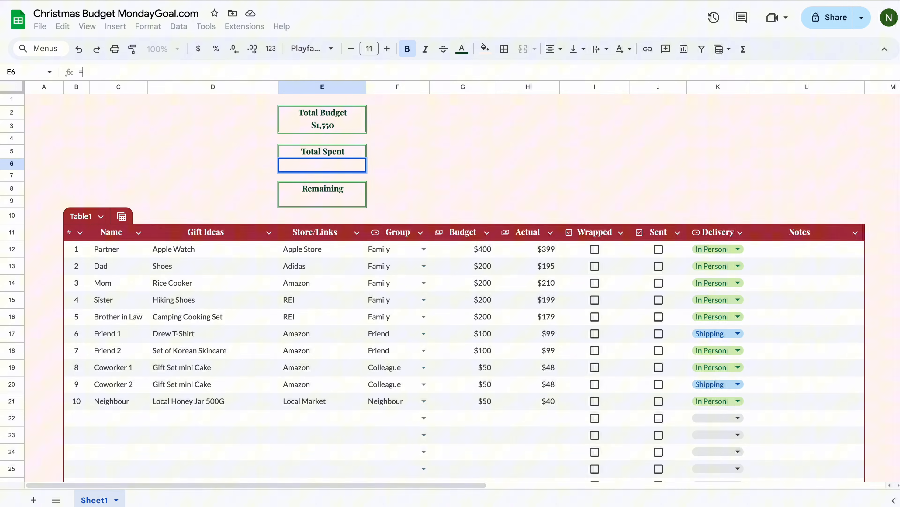
text(=Sum()
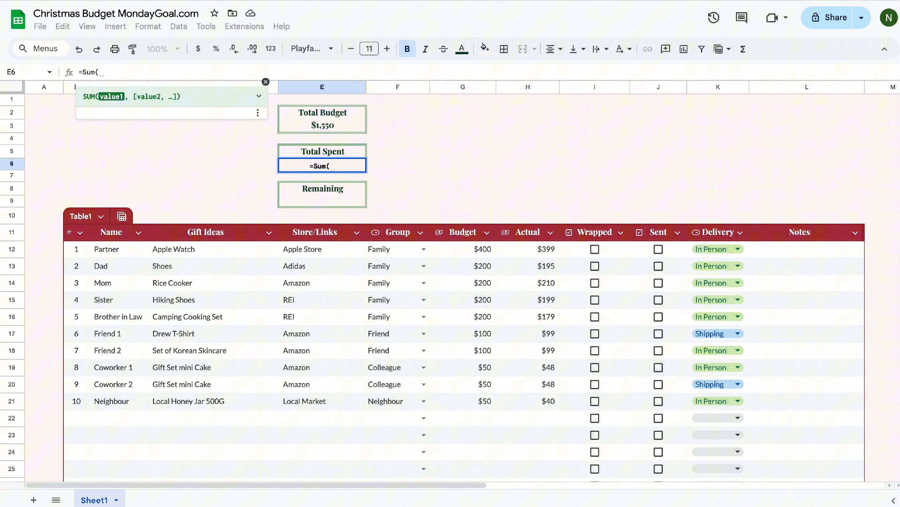
text(Actual]))
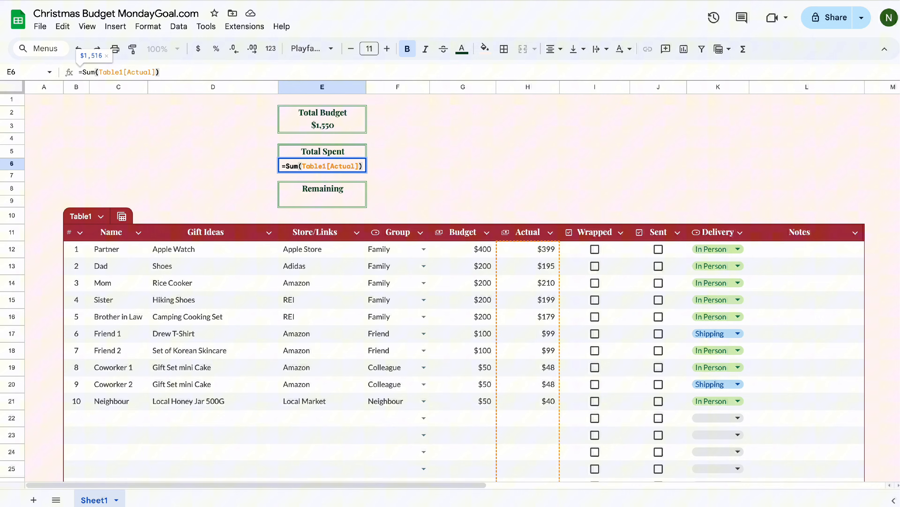
key(Return)
text(=)
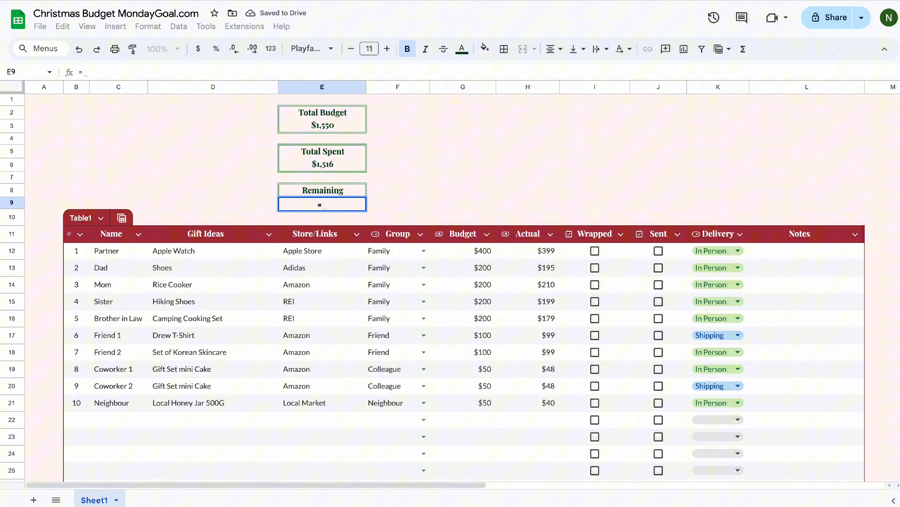
Build =E3-E6 in E9 to show the $34 remaining
click(322, 125)
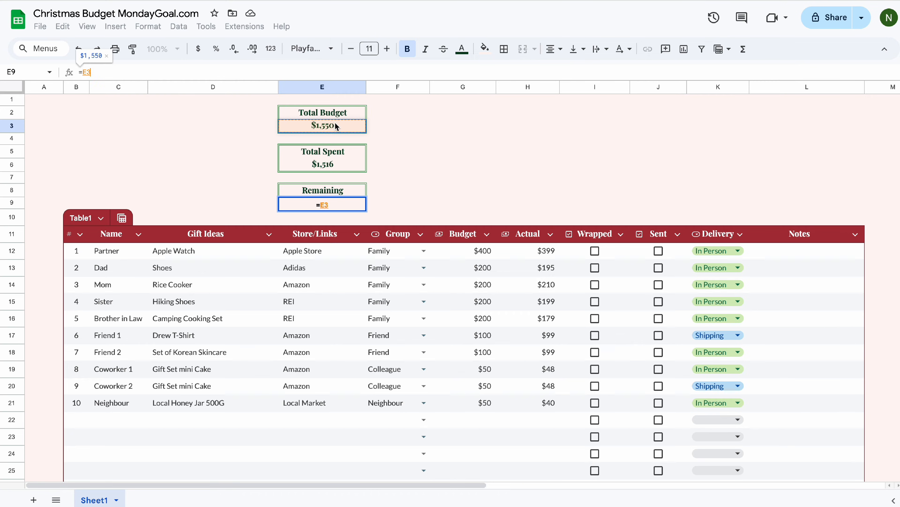
click(322, 165)
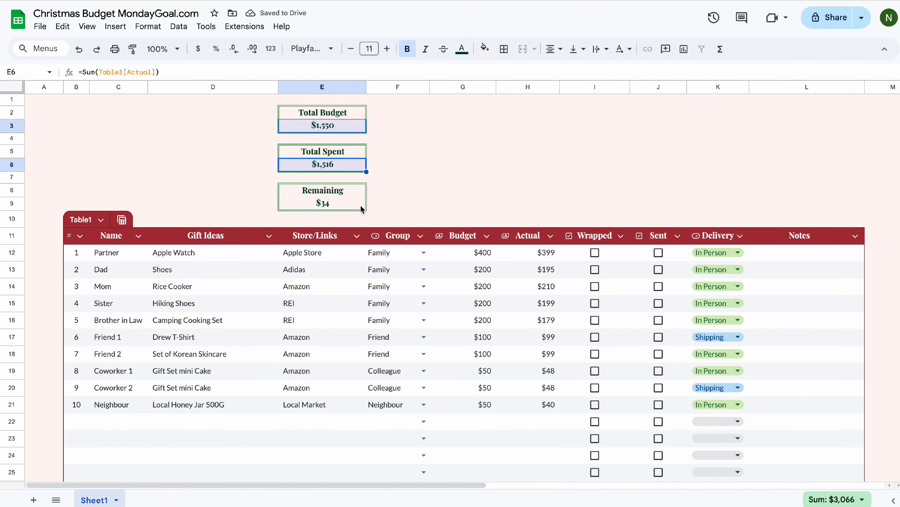
Colour the card amounts green in Lato, then make Total Budget and Total Spent dark red
click(321, 202)
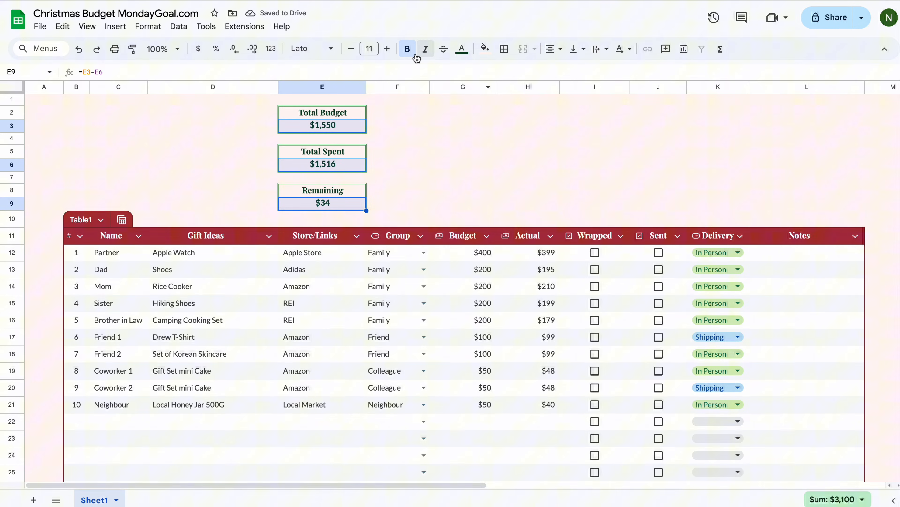
click(462, 190)
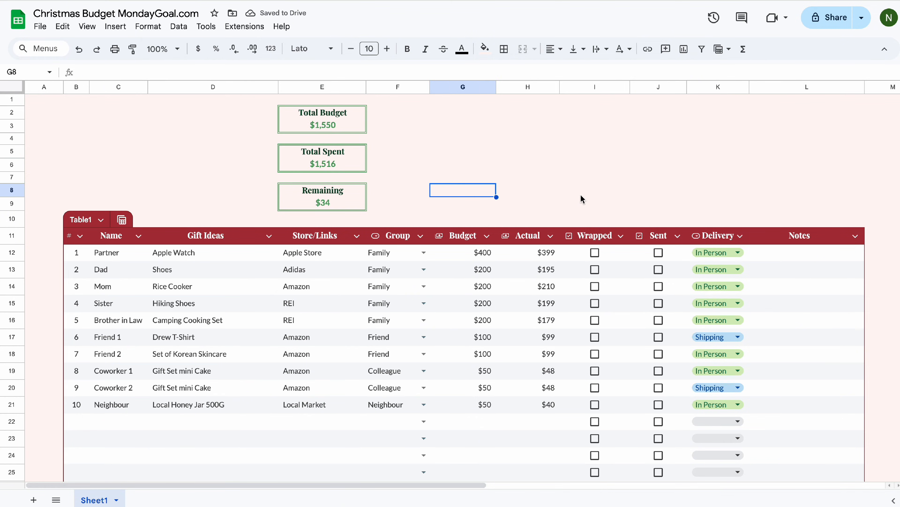
click(322, 126)
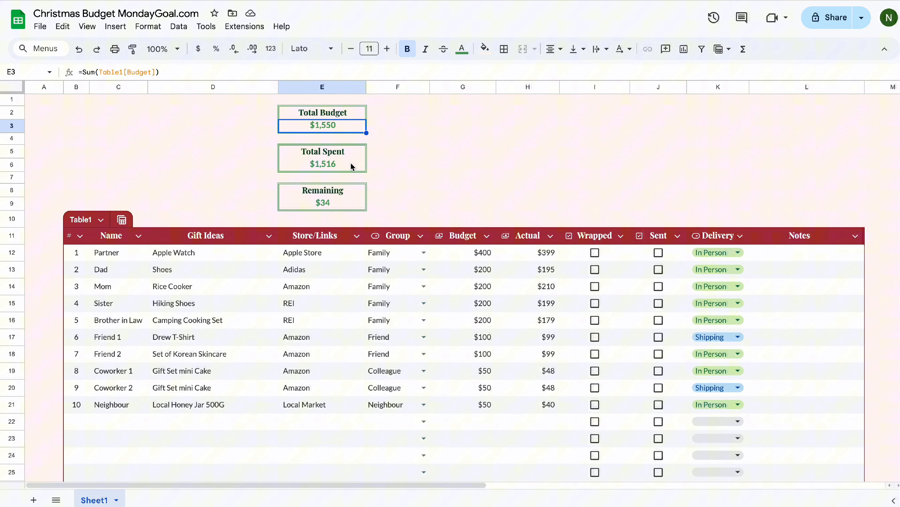
click(461, 49)
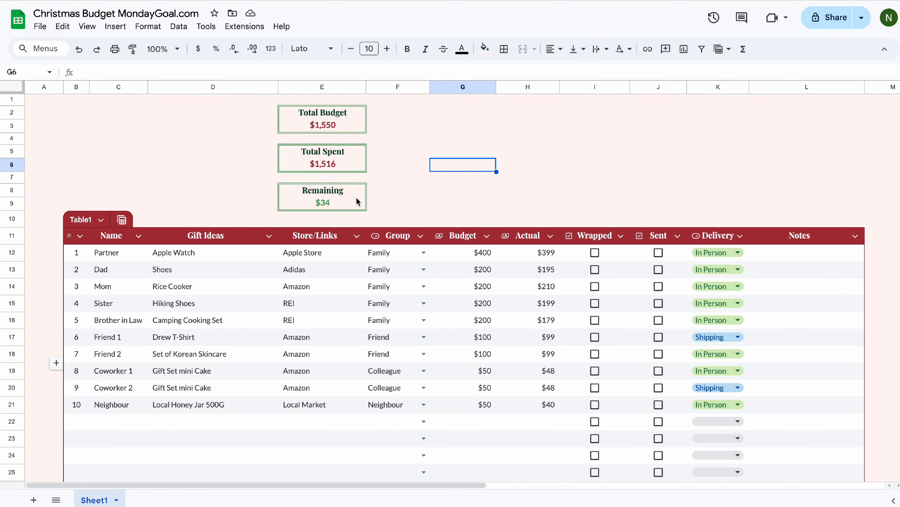
Add a conditional rule colouring Remaining green when greater than or equal to 0
click(148, 26)
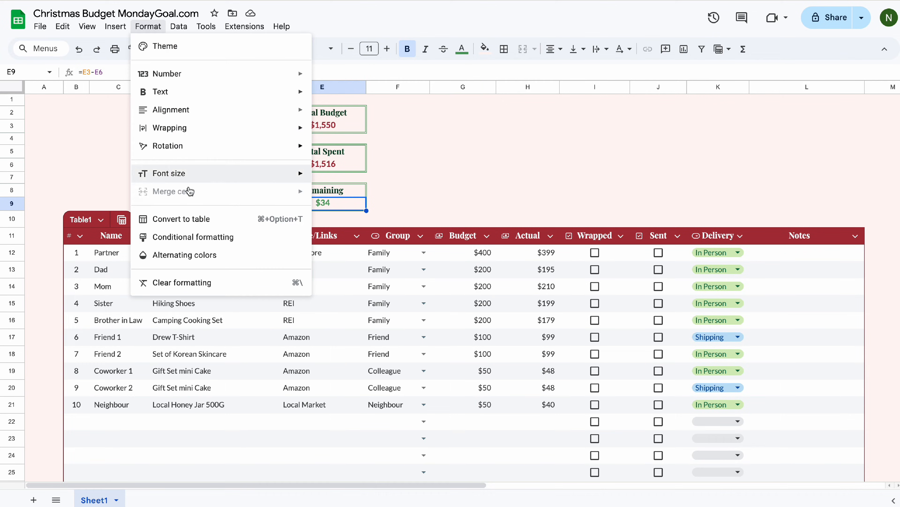
click(194, 237)
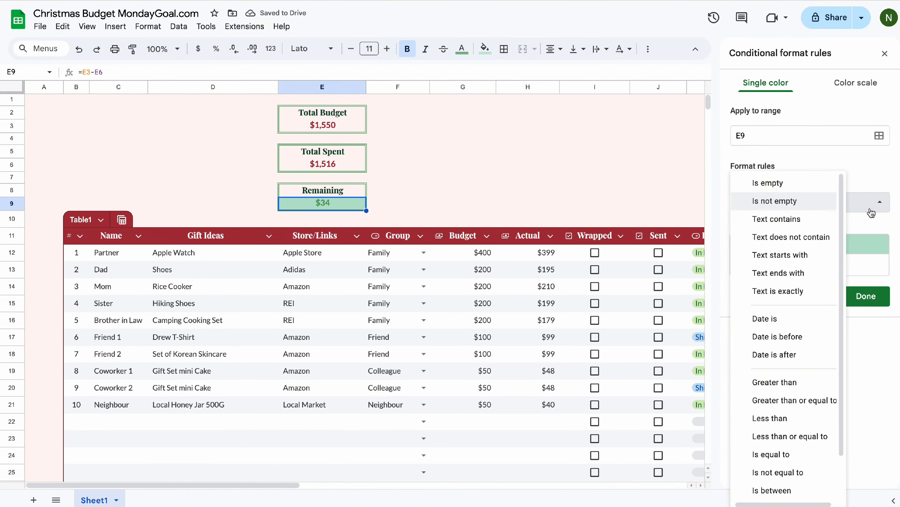
mouse_move(787, 383)
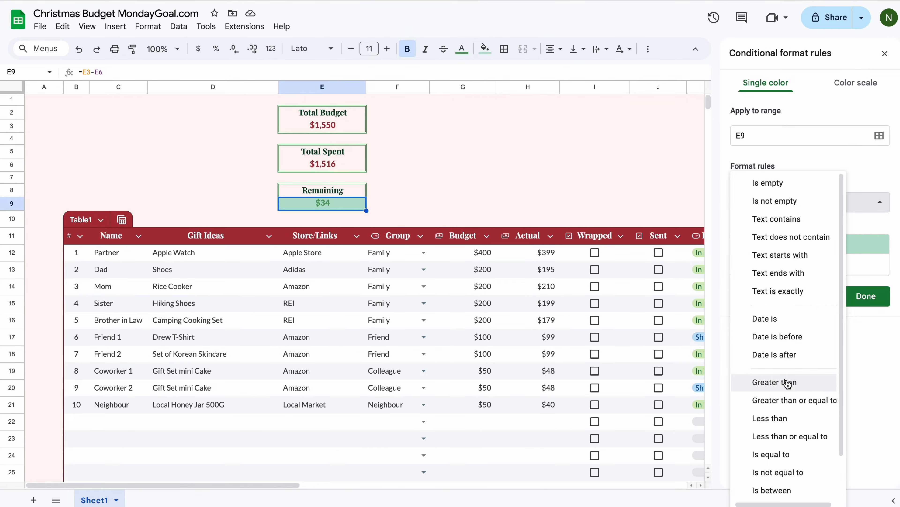
click(794, 399)
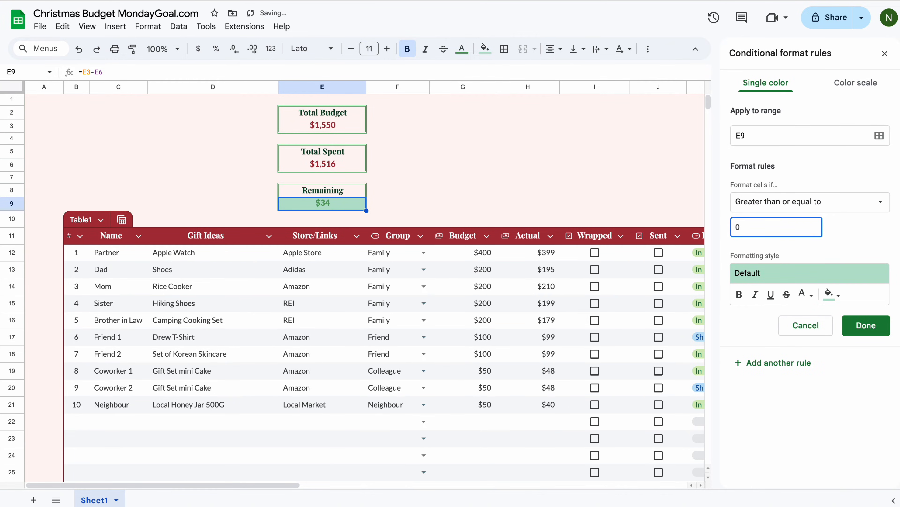
click(803, 294)
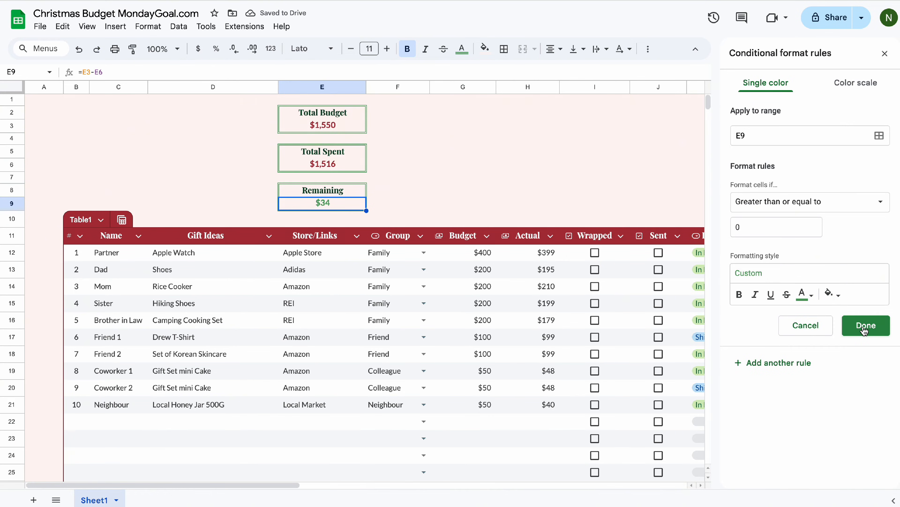
click(865, 325)
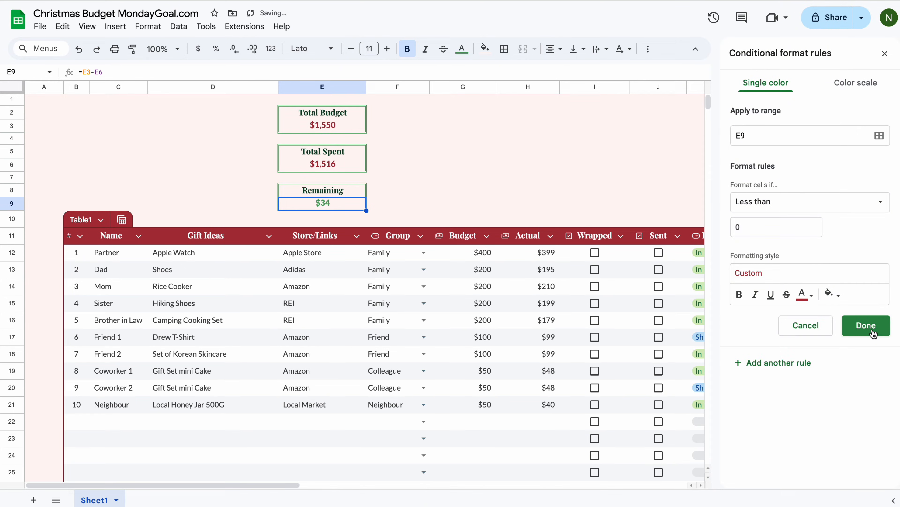
Add a rule colouring negative Remaining red and test it by editing an Actual value
click(865, 325)
text($500)
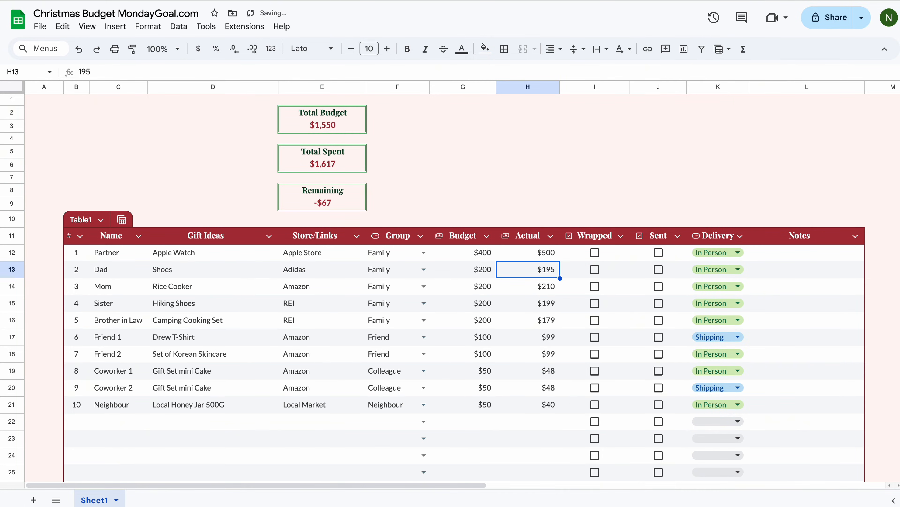
click(527, 252)
text($399)
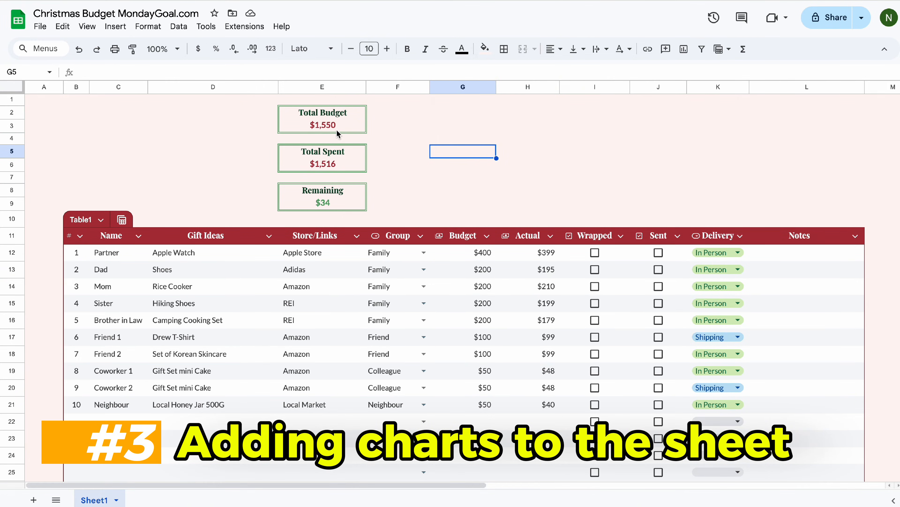
Insert a chart from the Total Budget and Total Spent cards (E2:E3, E5:E6)
click(322, 119)
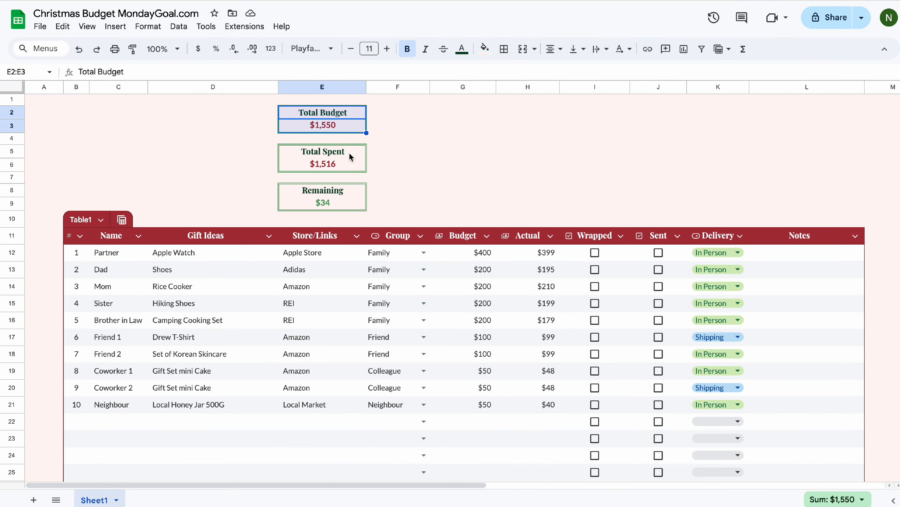
click(322, 151)
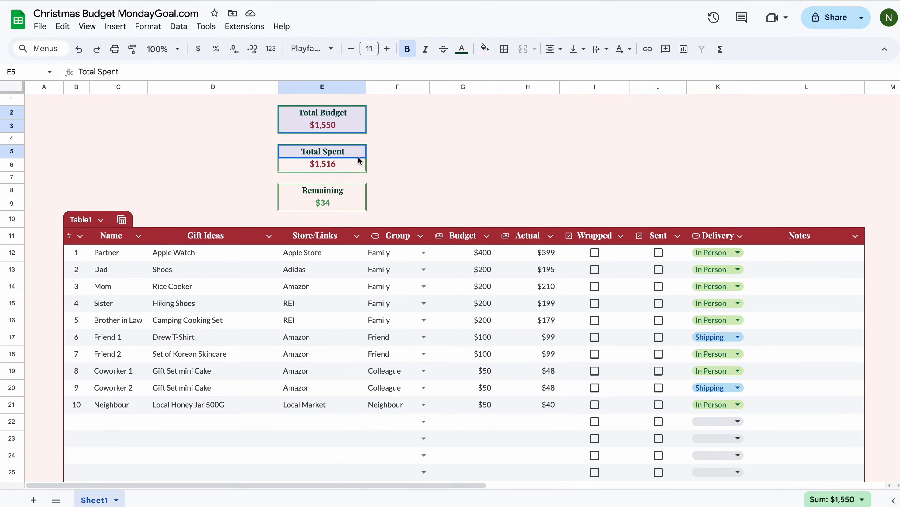
click(115, 25)
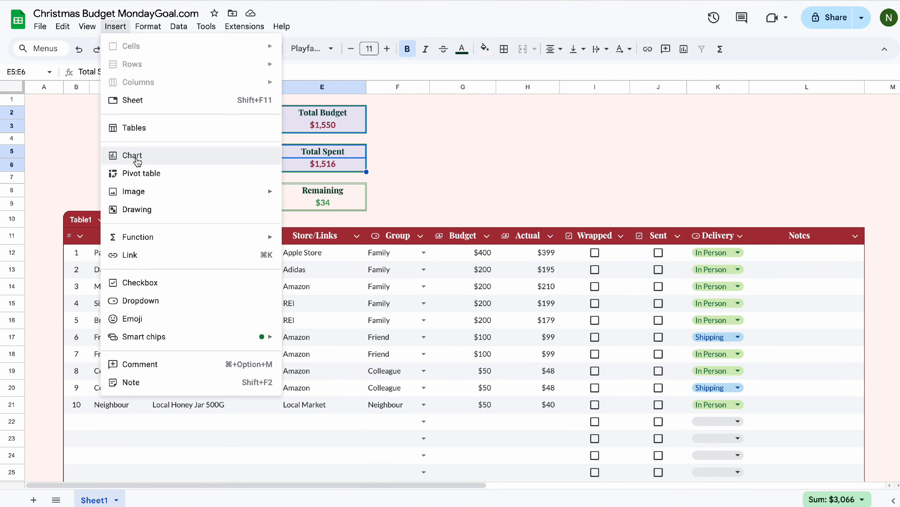
click(131, 156)
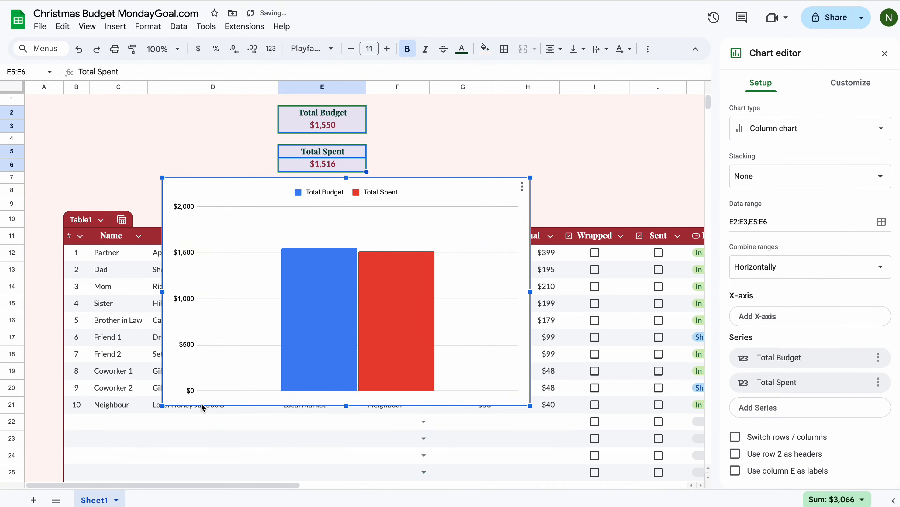
mouse_move(854, 104)
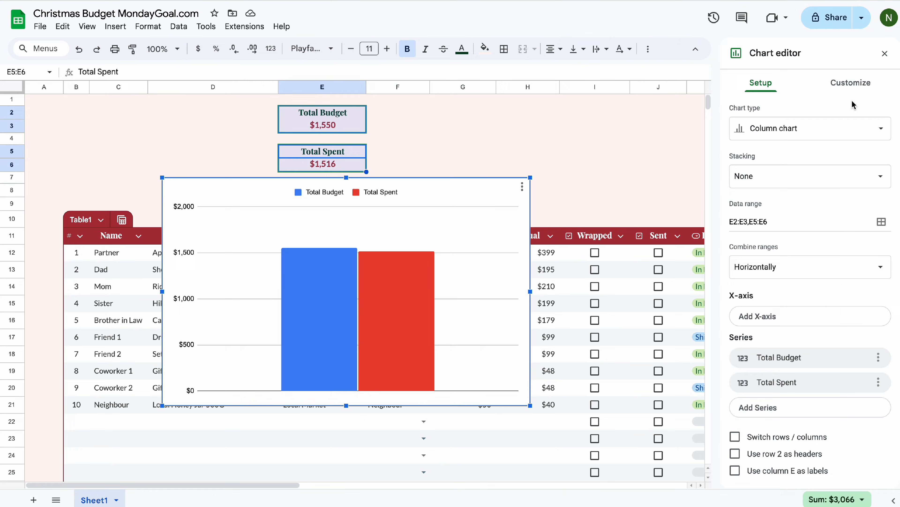
Give the budget chart a green border and remove its legend
click(850, 82)
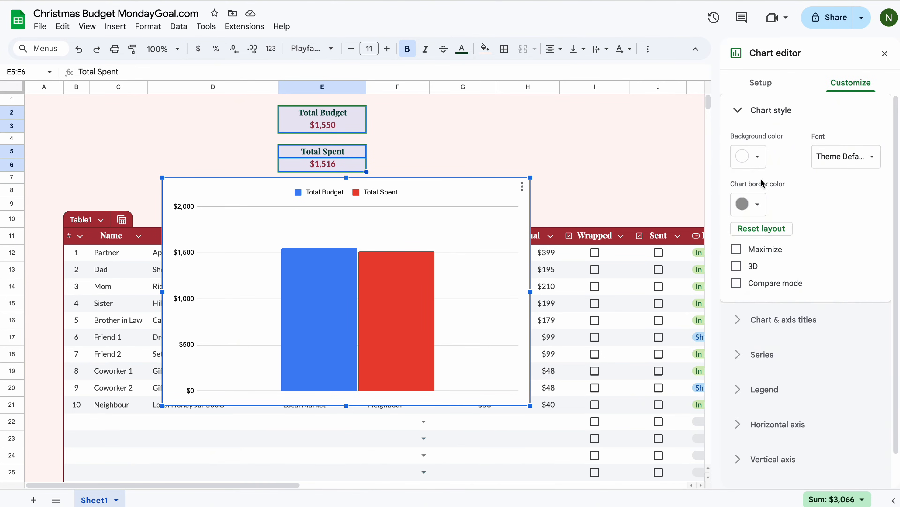
click(748, 204)
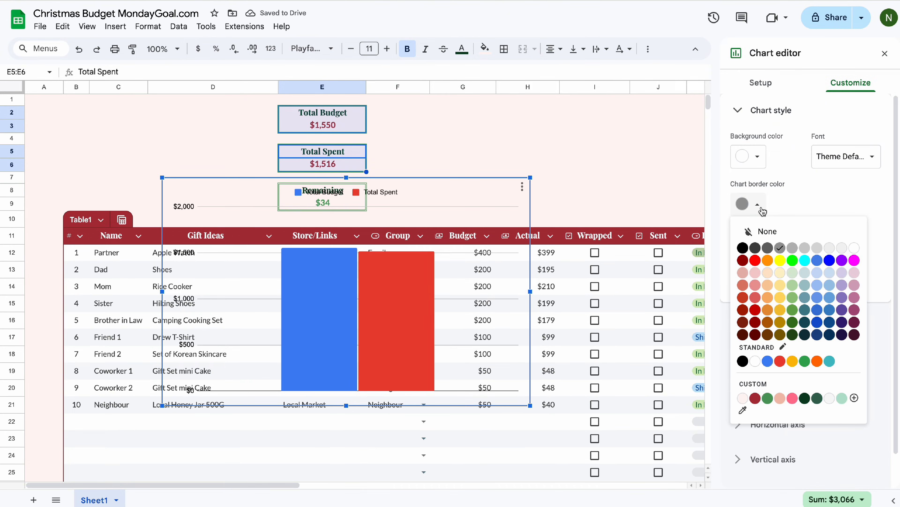
mouse_move(819, 404)
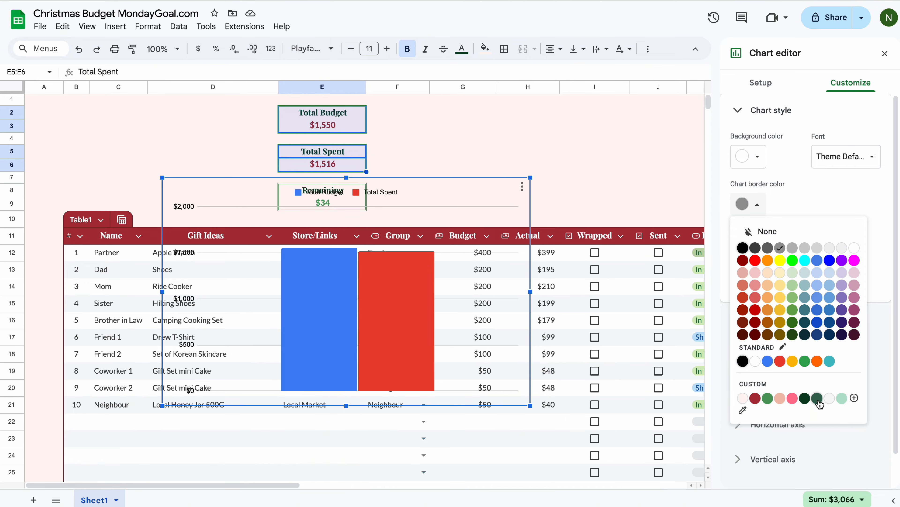
click(809, 397)
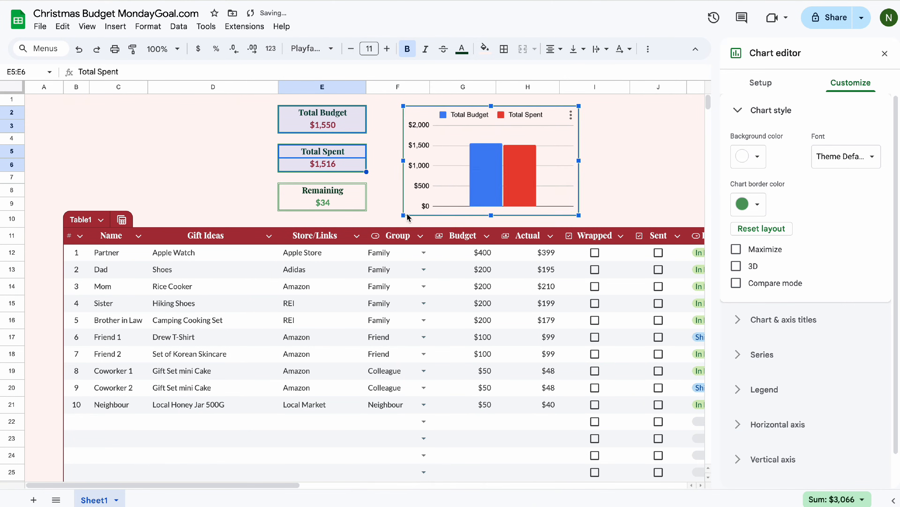
click(762, 354)
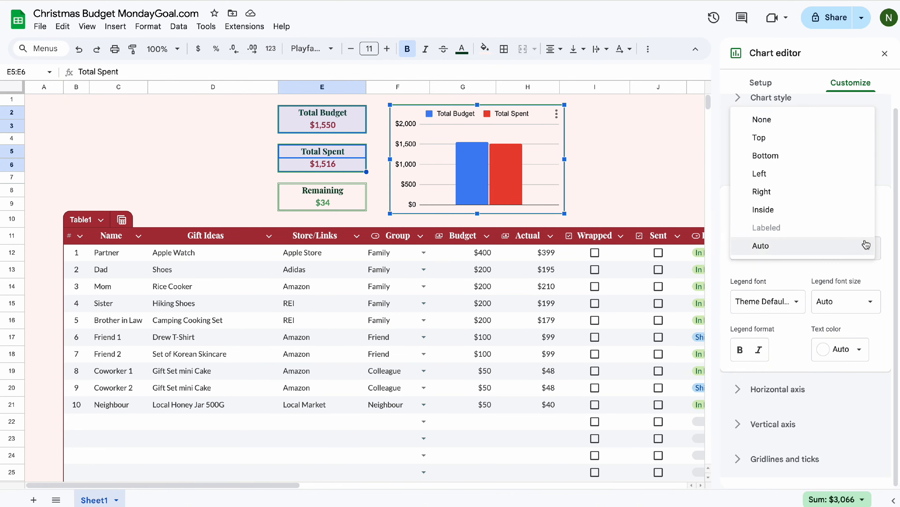
click(762, 119)
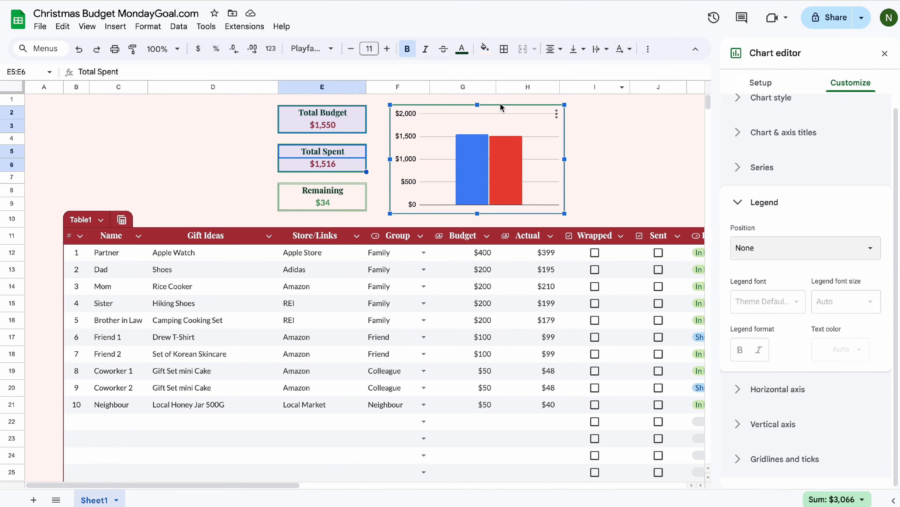
mouse_move(477, 105)
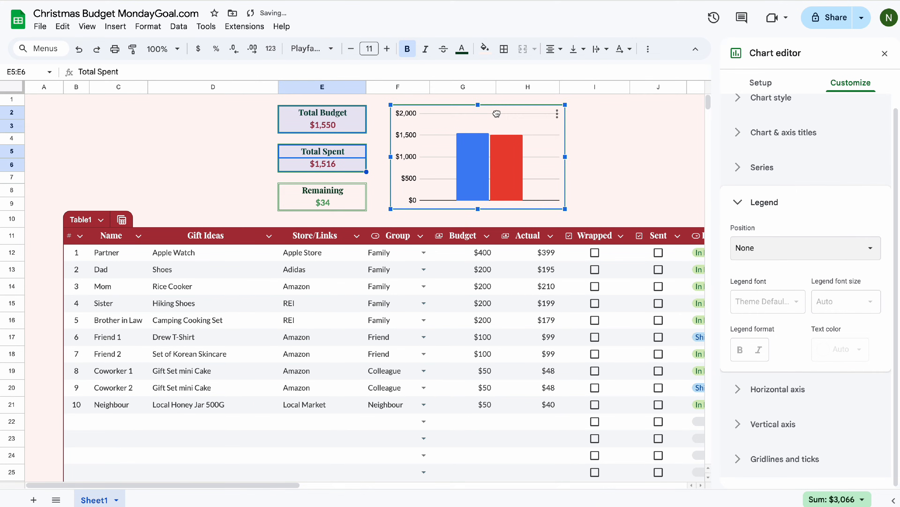
Colour Total Budget green with white data labels and Total Spent pink
click(762, 179)
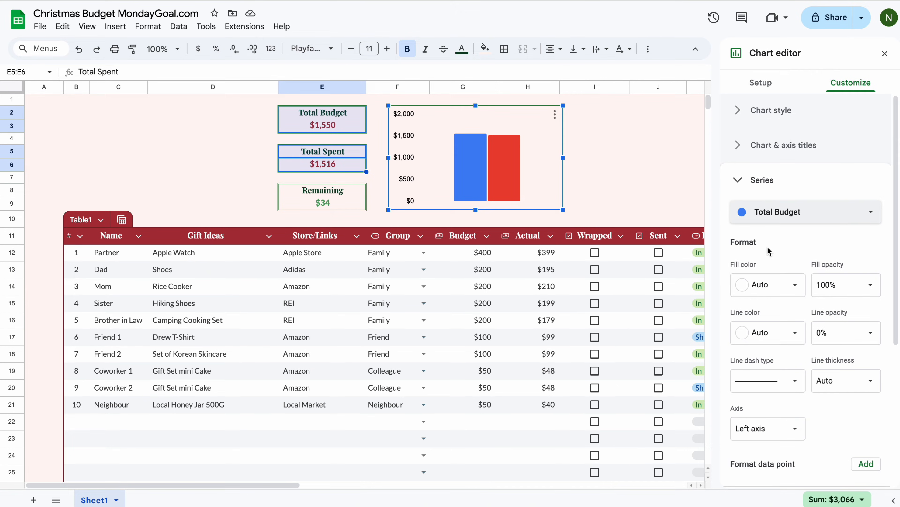
click(767, 285)
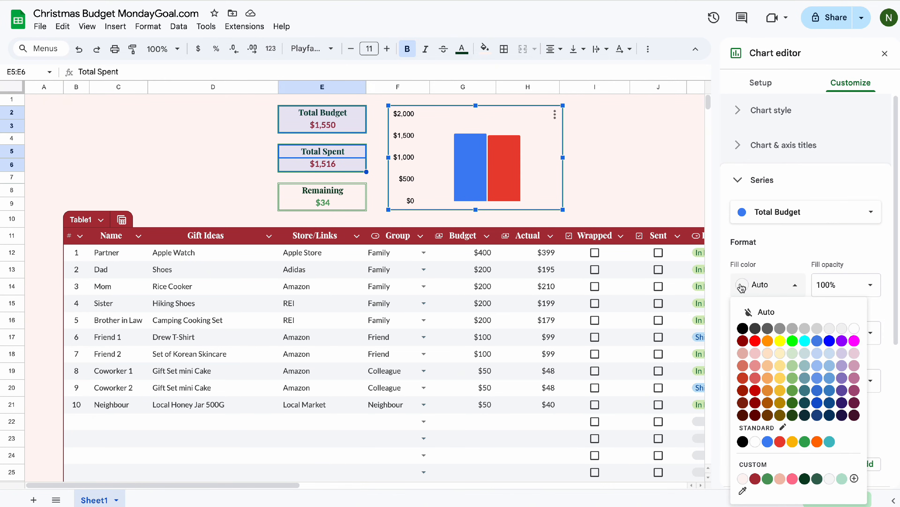
mouse_move(767, 478)
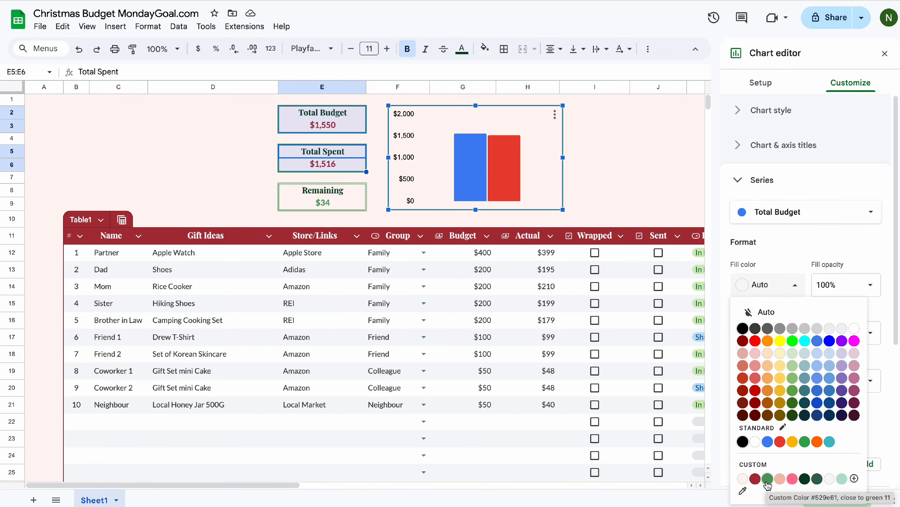
click(769, 479)
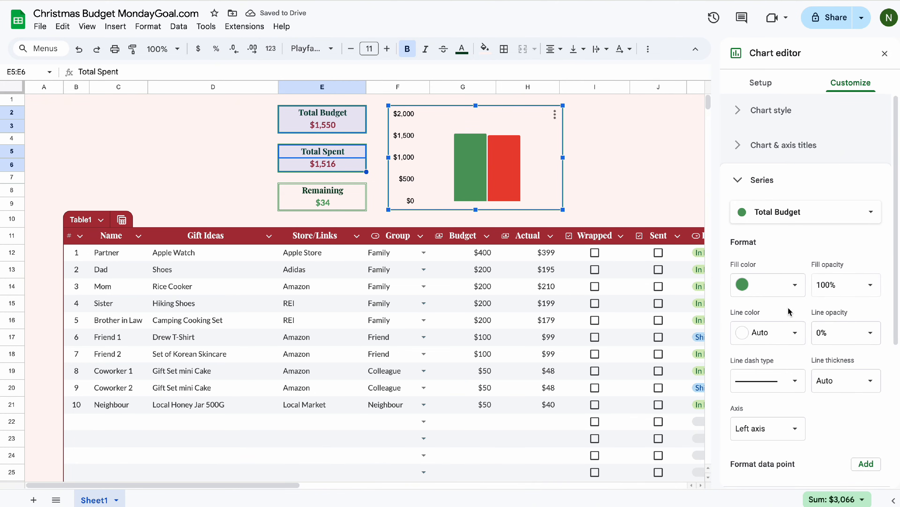
click(737, 300)
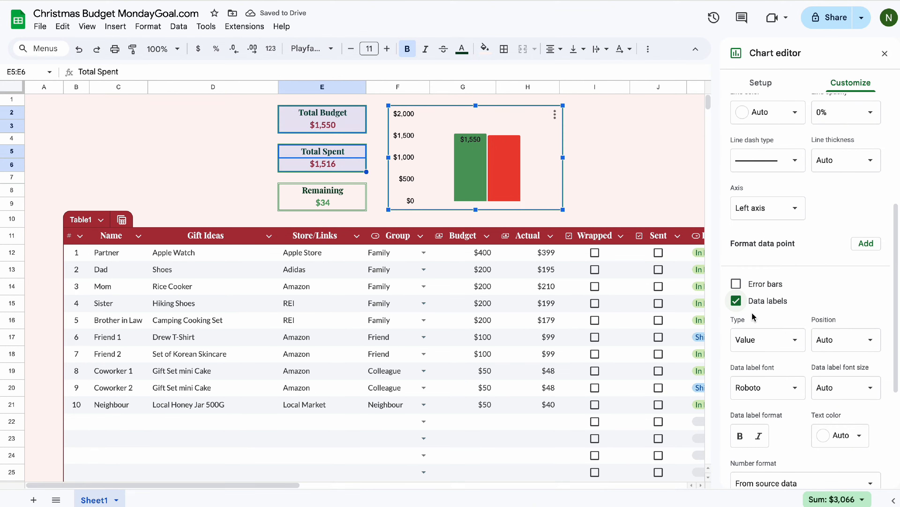
scroll(down, 3)
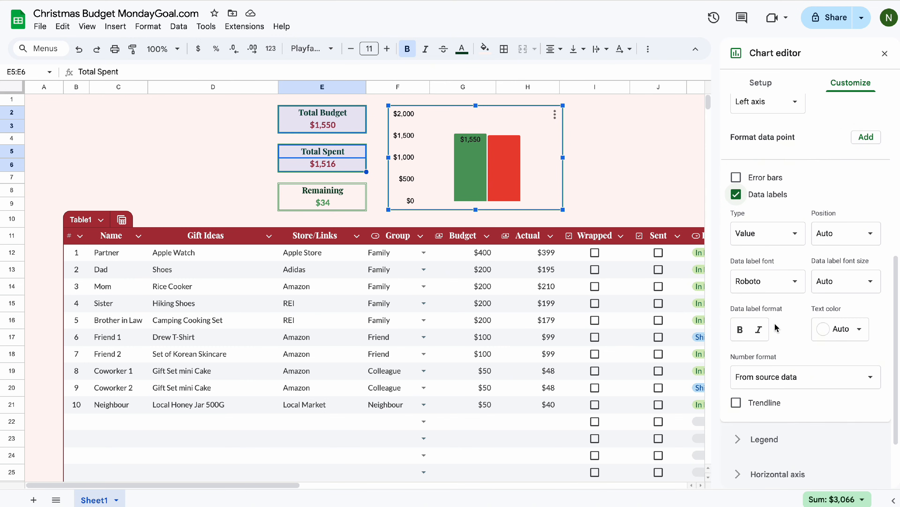
click(840, 329)
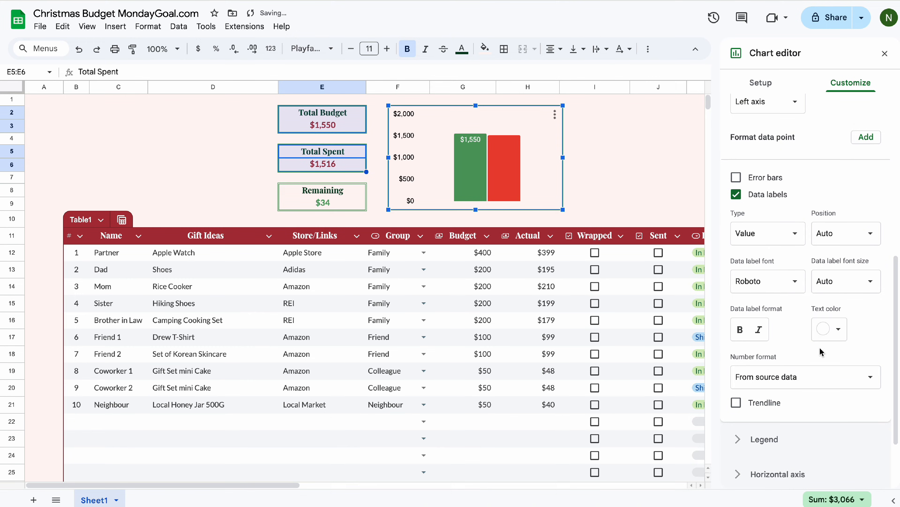
scroll(down, 3)
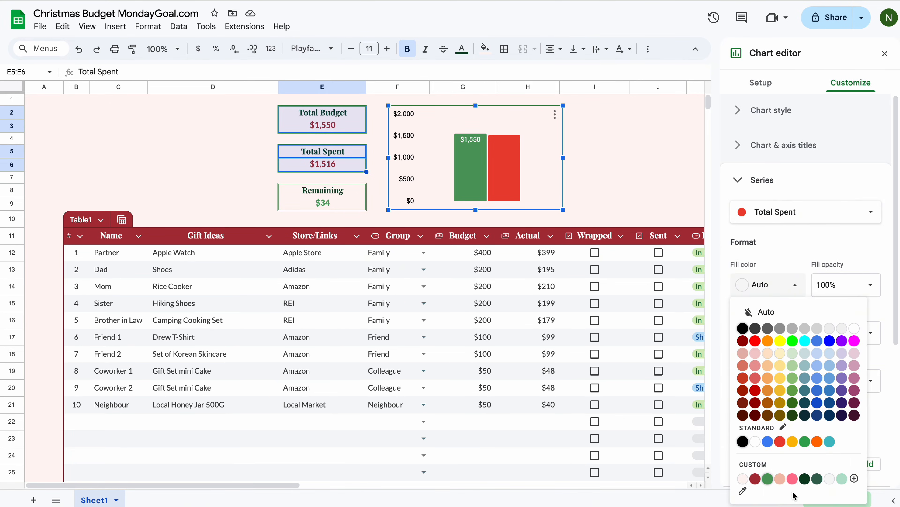
click(793, 478)
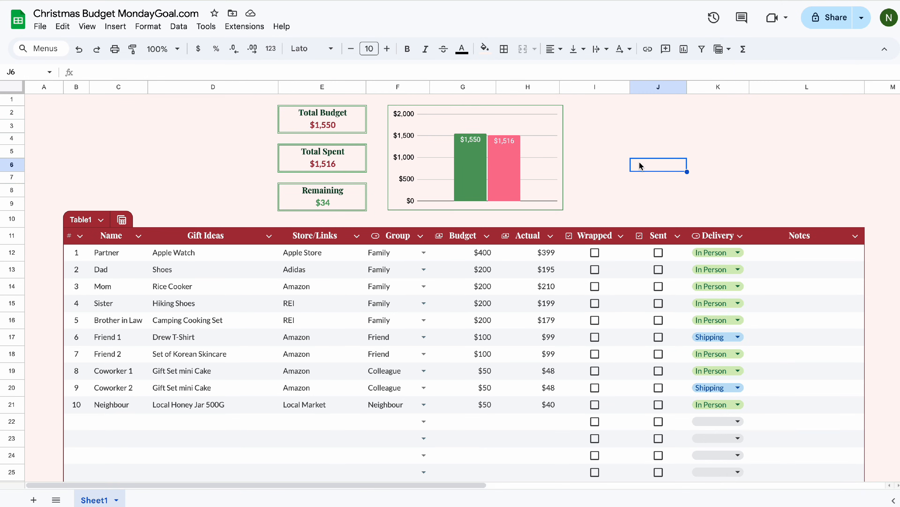
Resize the budget chart and top row, then select the Group column F12:F1000
click(594, 151)
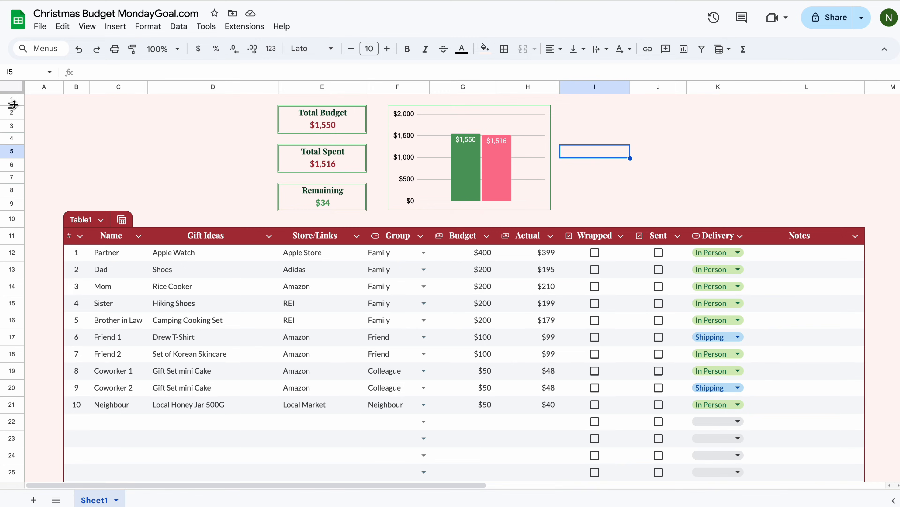
click(717, 141)
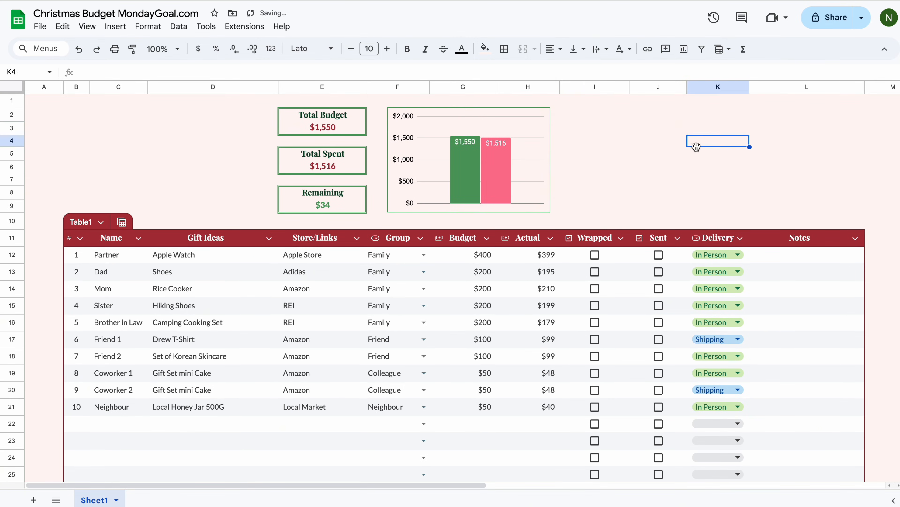
click(396, 254)
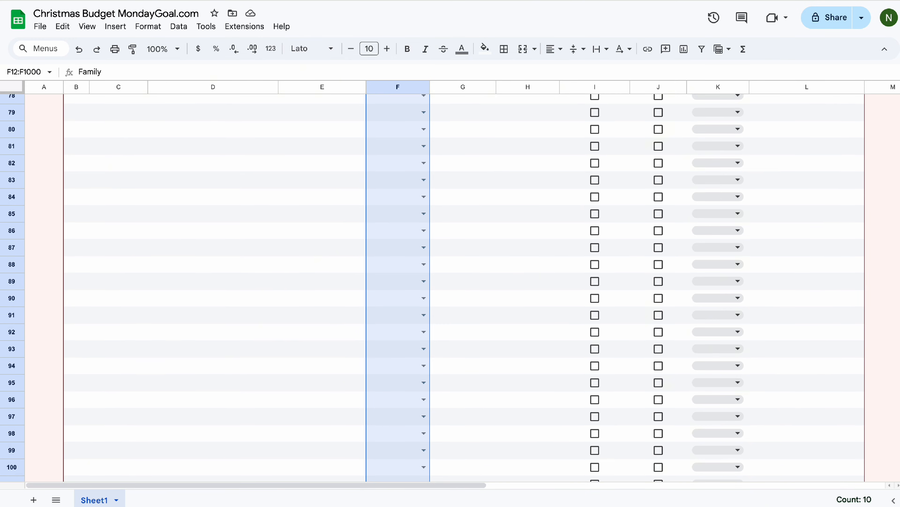
Insert a pie chart from the Group data and clear its Count of Group title
click(148, 26)
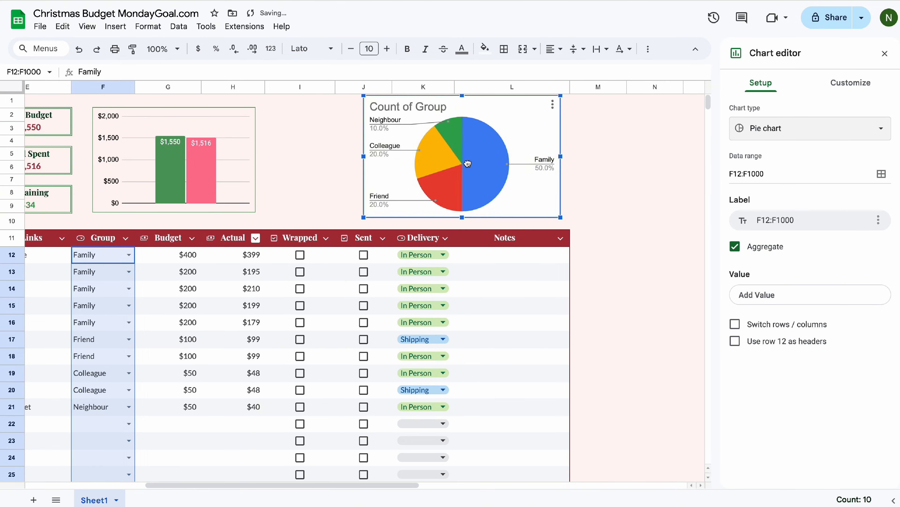
click(851, 83)
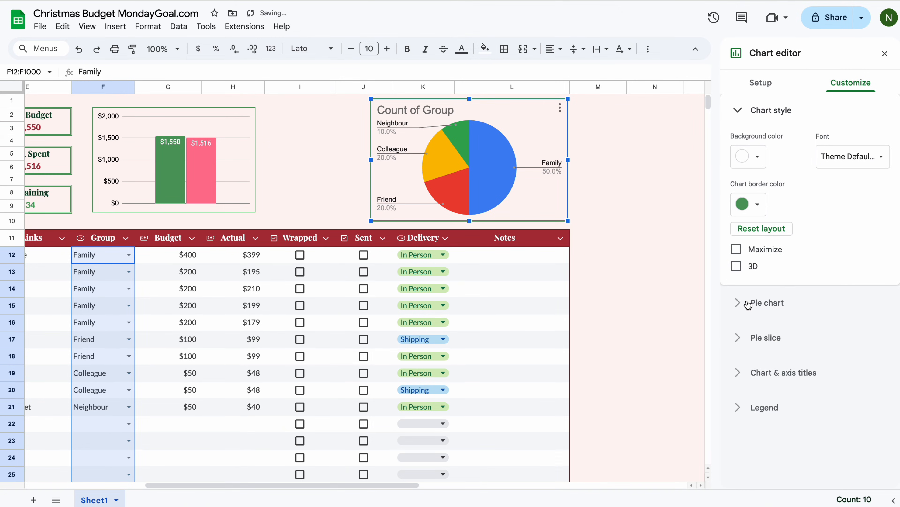
click(768, 337)
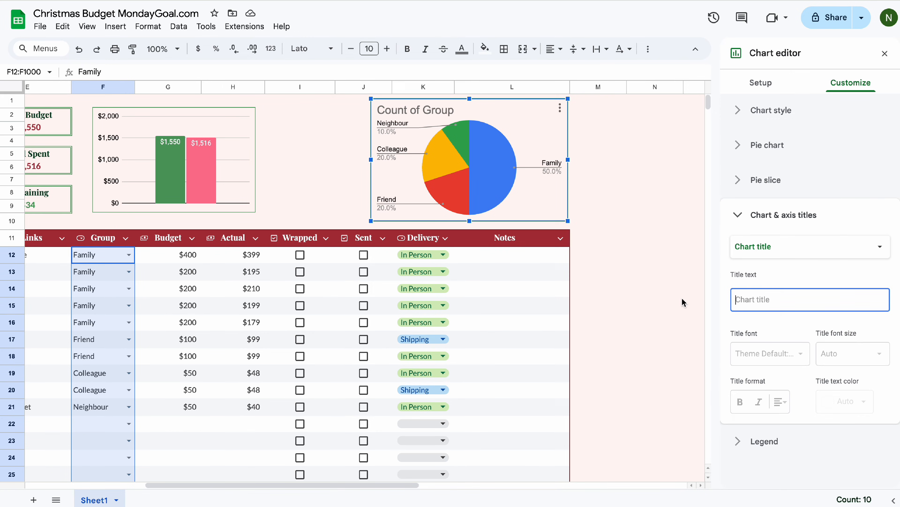
click(765, 180)
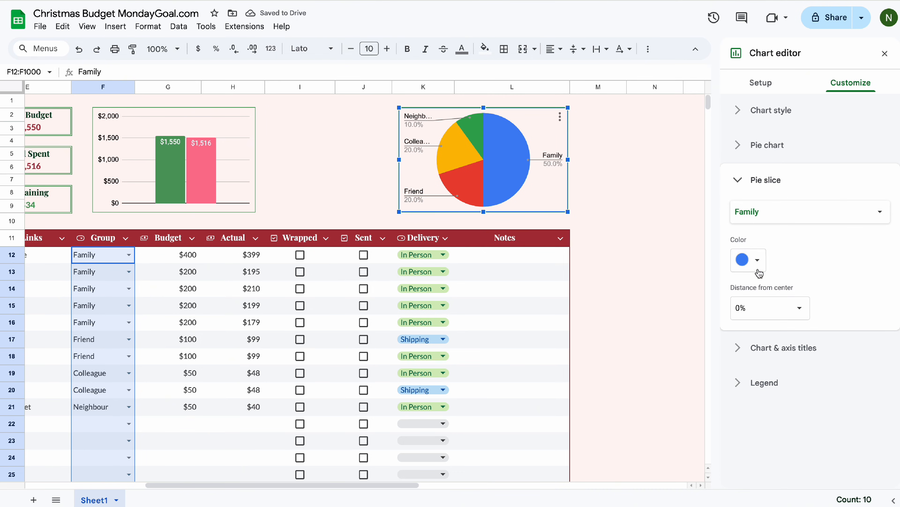
Colour the Family slice dark red, Friend pink and Neighbour green
click(742, 259)
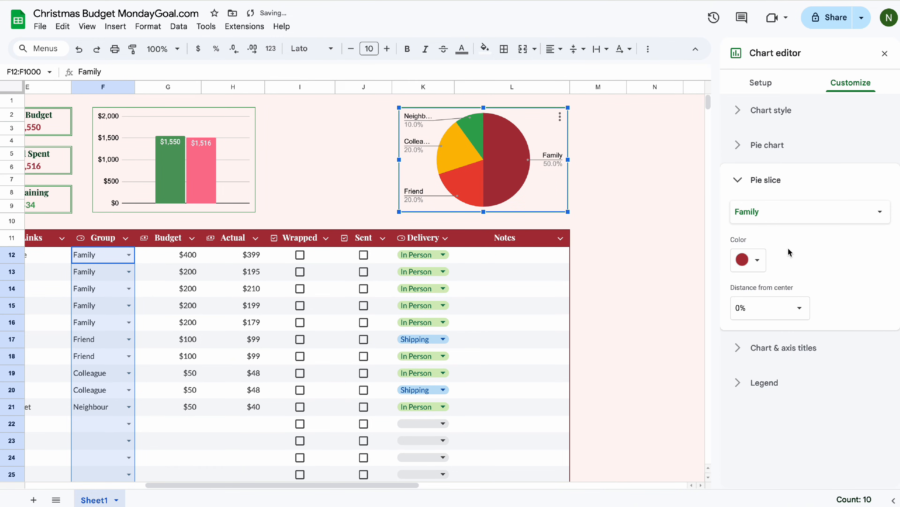
click(757, 260)
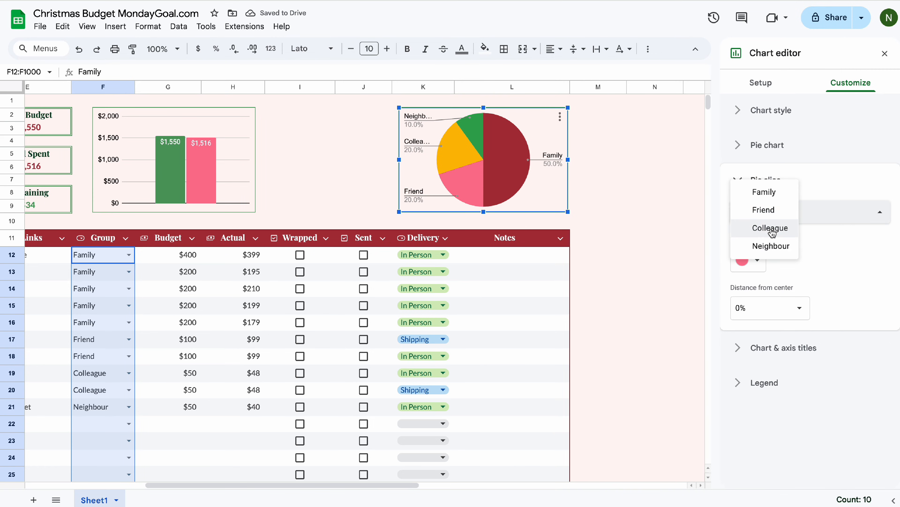
click(771, 228)
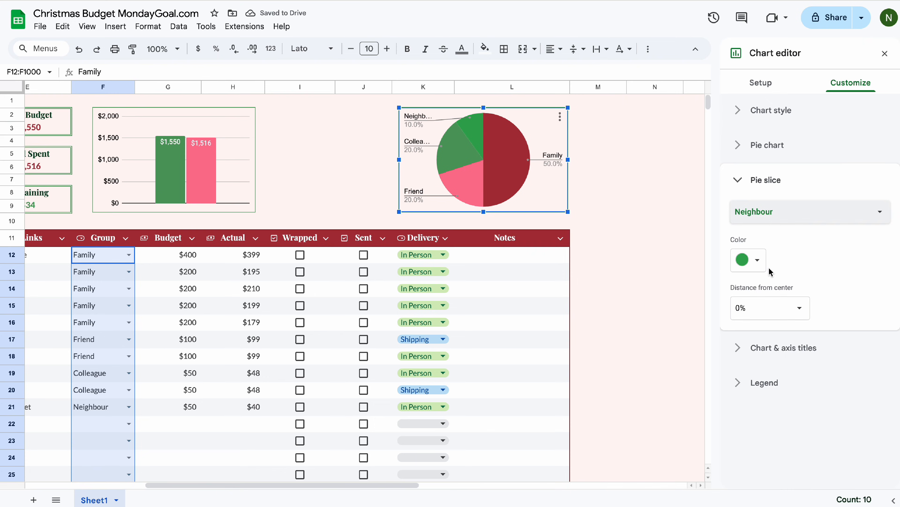
click(655, 272)
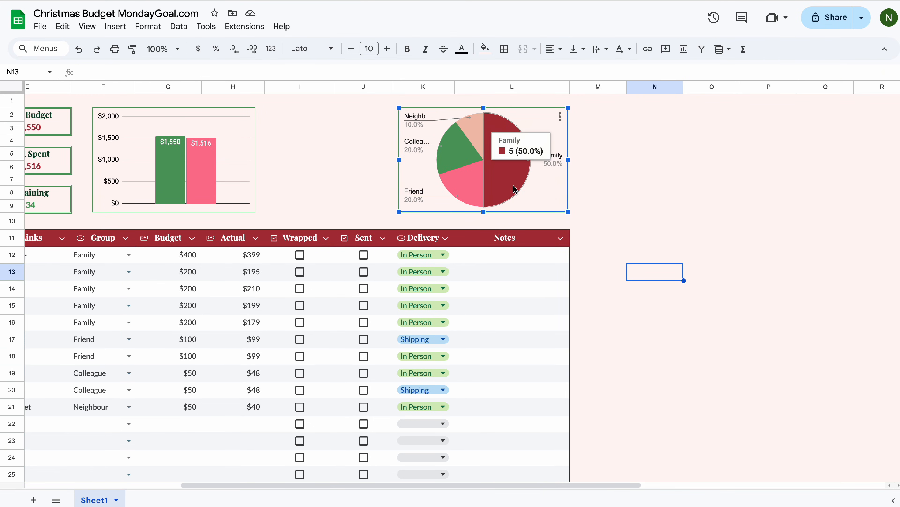
Drag the pie chart level with the summary cards and start a new conditional rule
scroll(left, 3)
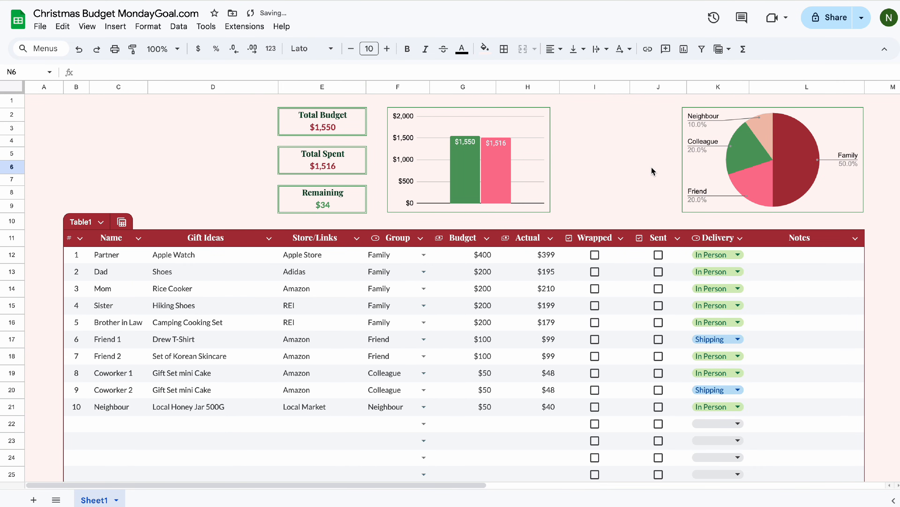
drag(57, 87, 44, 86)
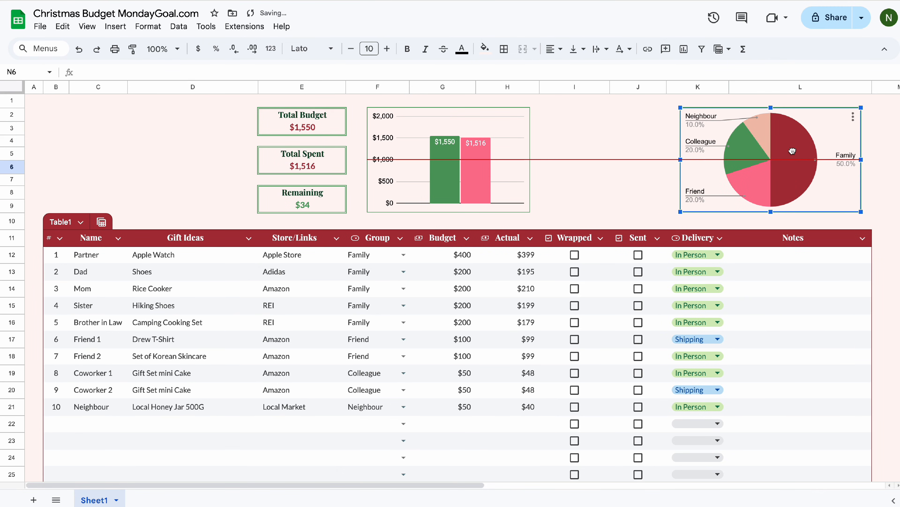
click(574, 166)
text(Blue color Card)
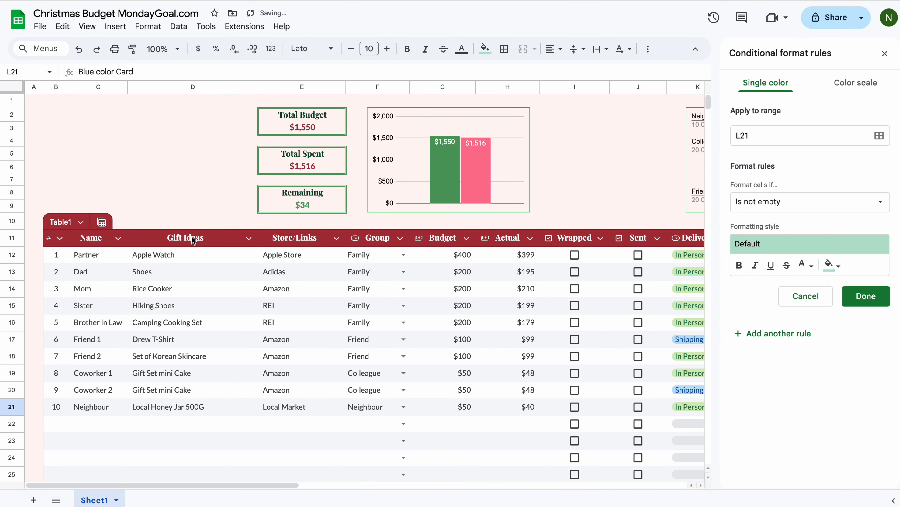
Set range B12:L1000 with custom formula =AND($I12=true,$J12=true) and strikethrough style
click(804, 135)
text(B12:L)
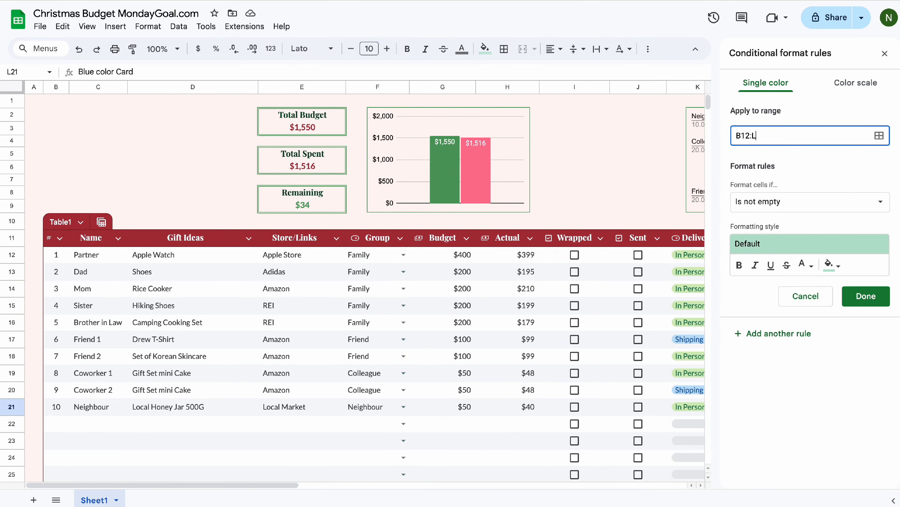
text(1000)
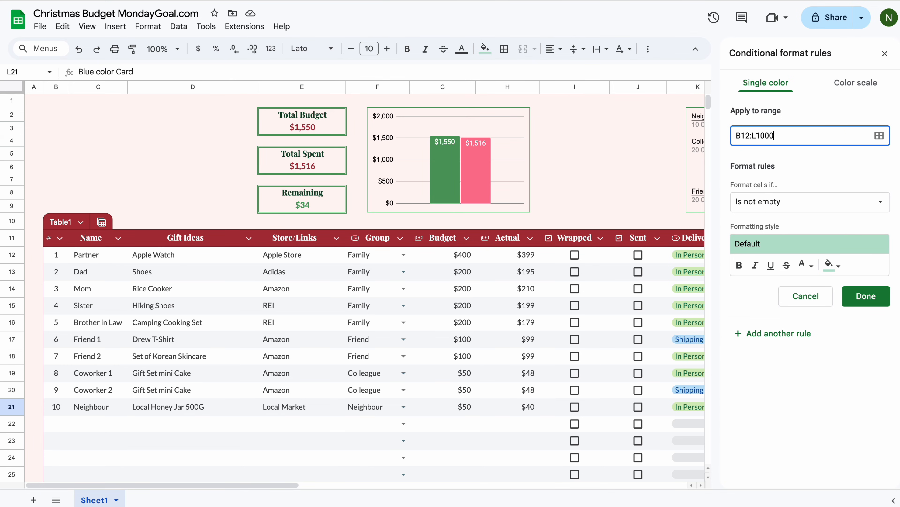
click(809, 202)
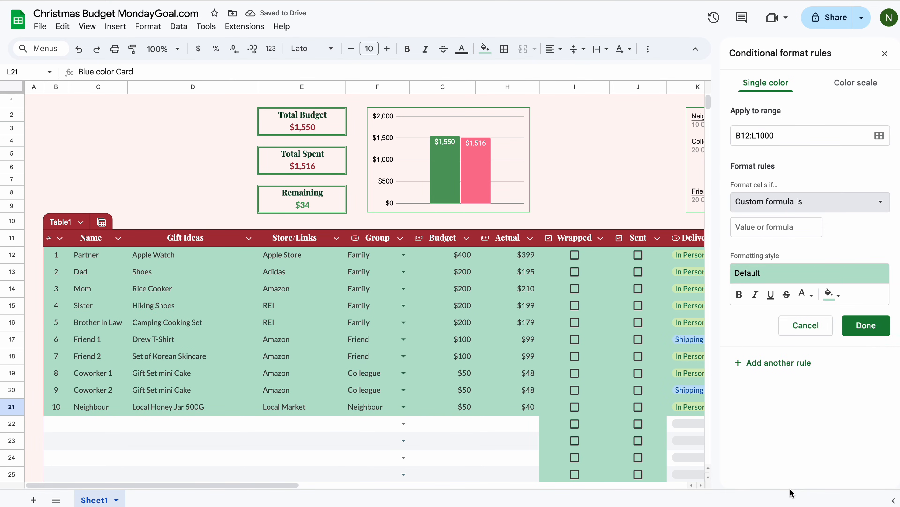
click(776, 226)
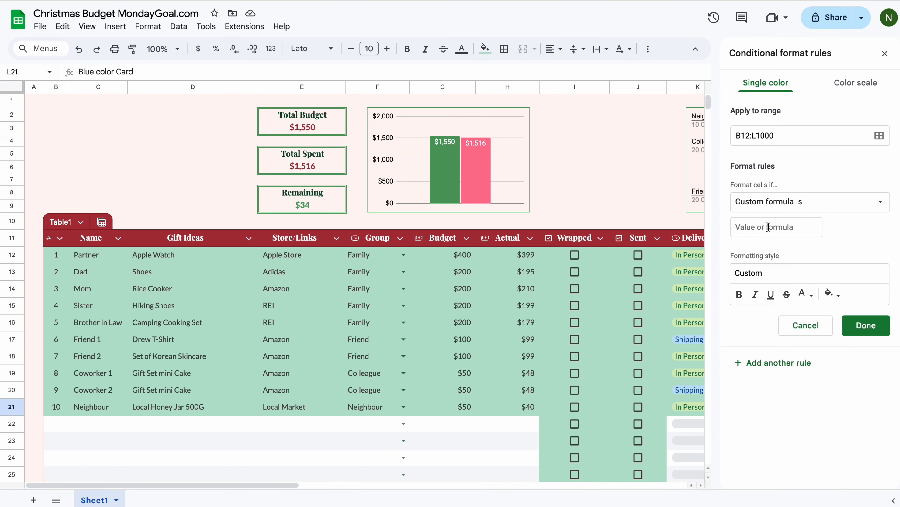
text(=AND()
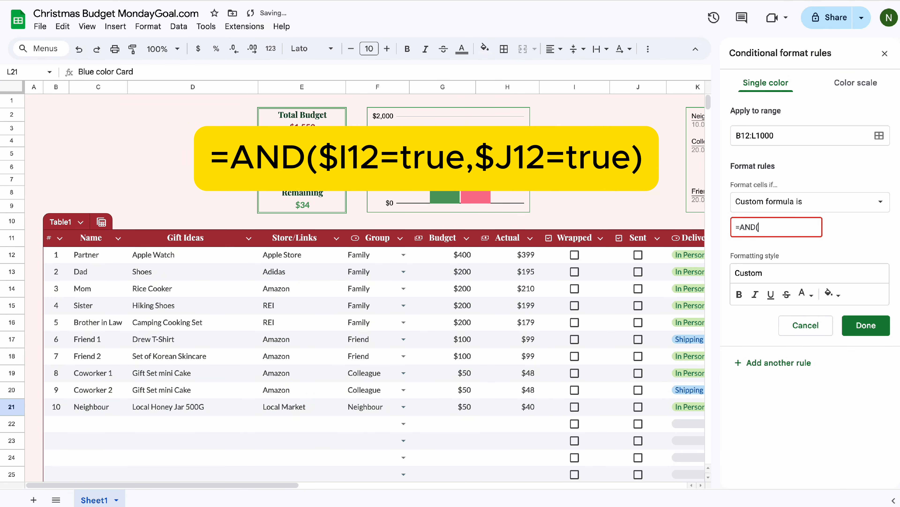
text($)
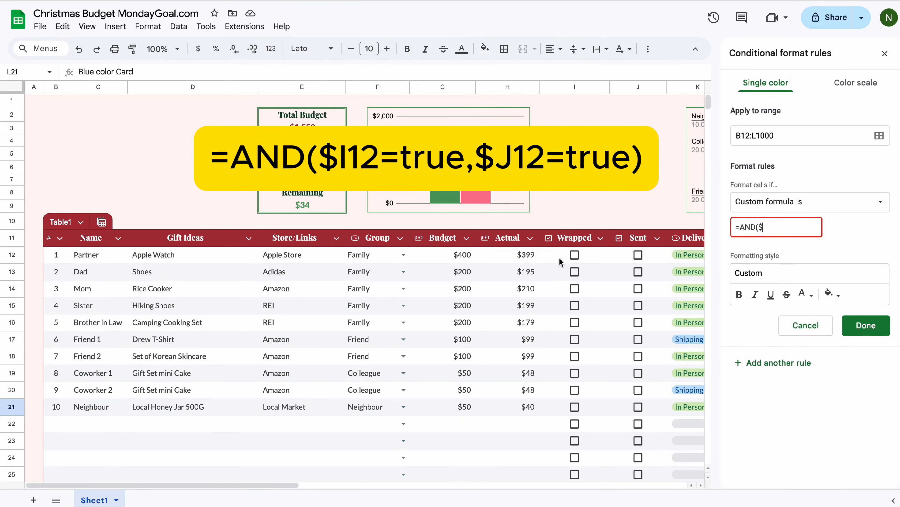
text(I12=true)
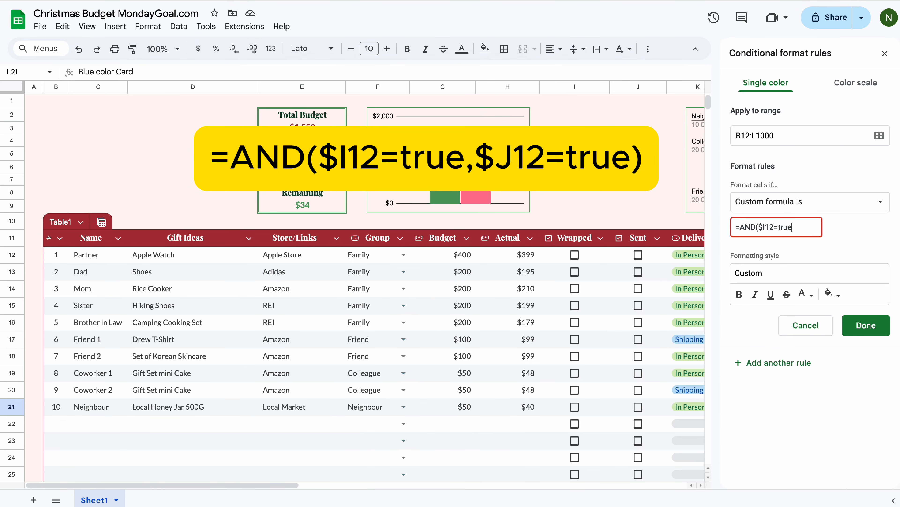
text(,$J12=t)
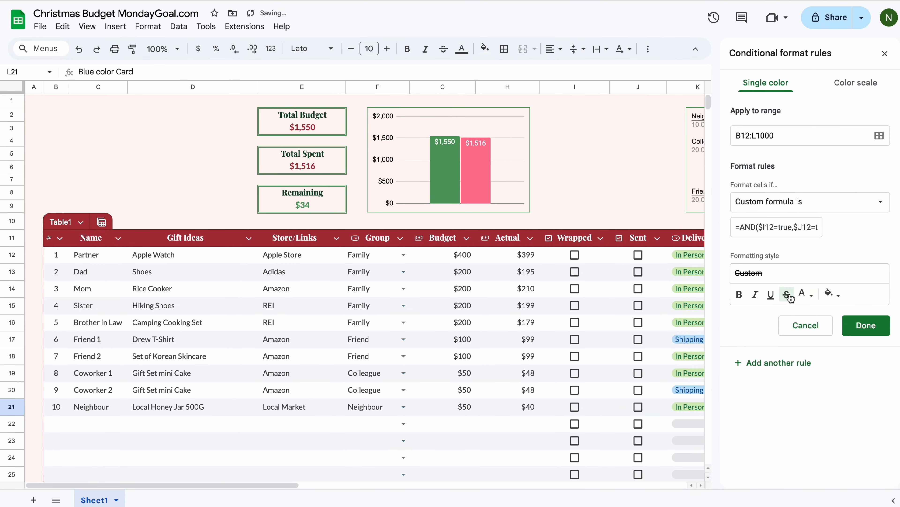
mouse_move(576, 256)
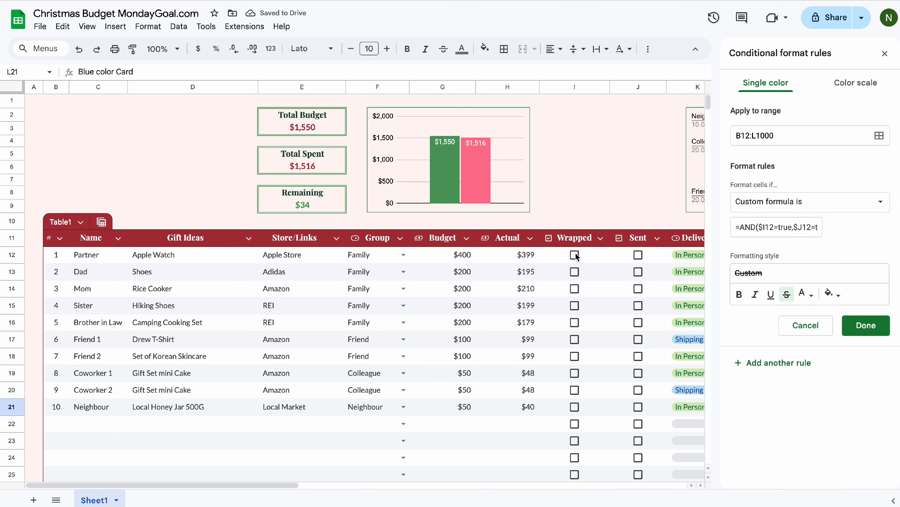
Test the rule by ticking Wrapped and Sent for Partner, then confirm it
click(574, 254)
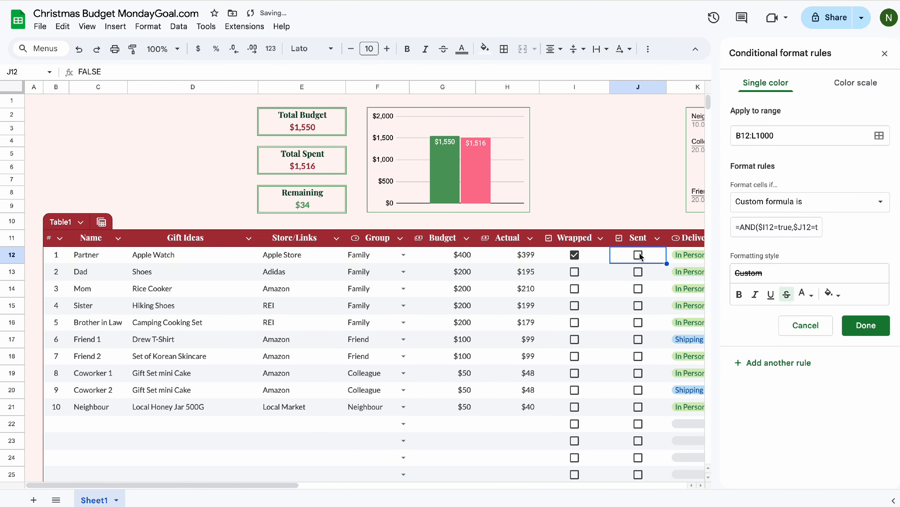
click(637, 255)
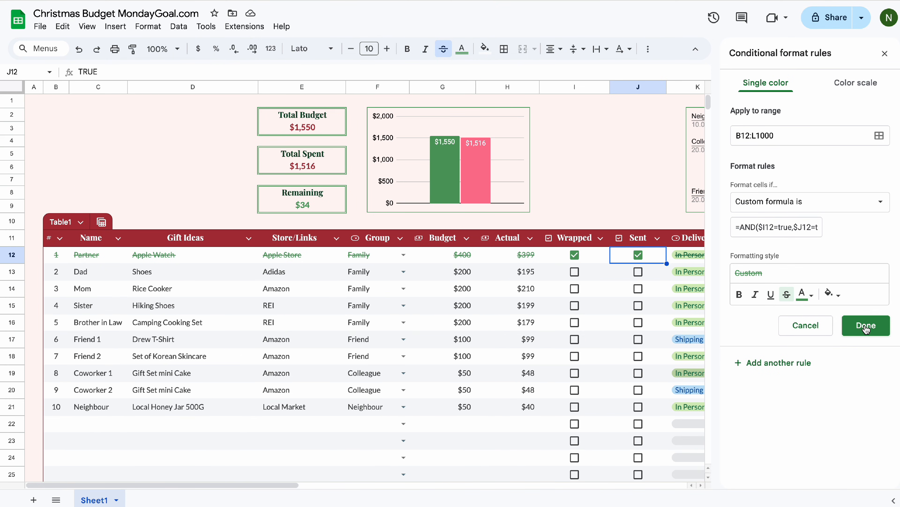
click(865, 325)
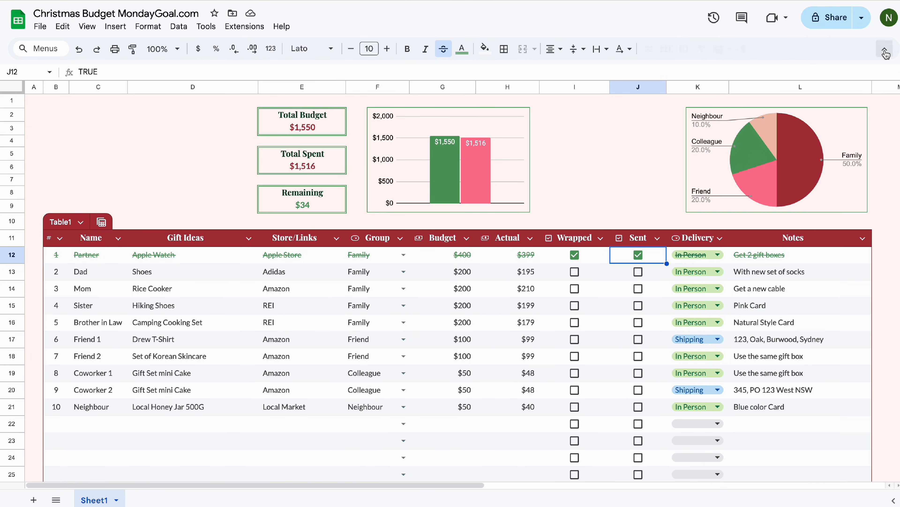
click(637, 271)
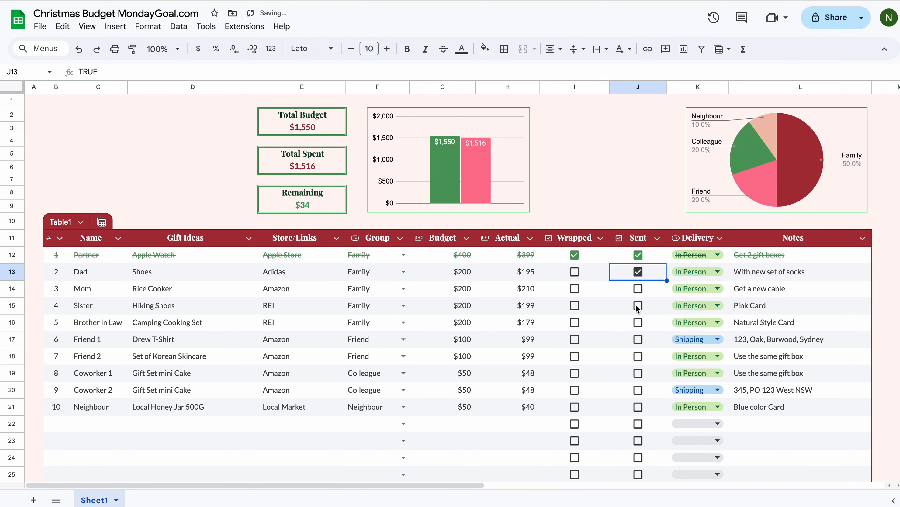
click(637, 271)
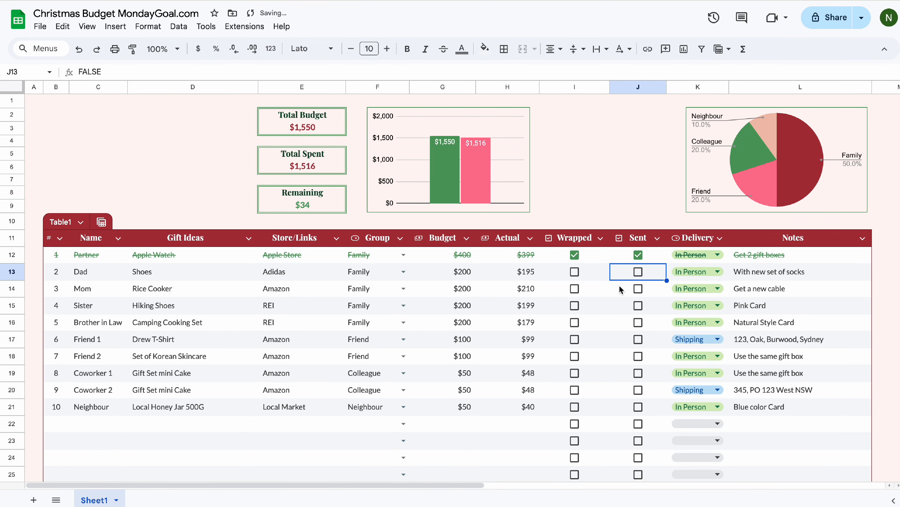
click(638, 288)
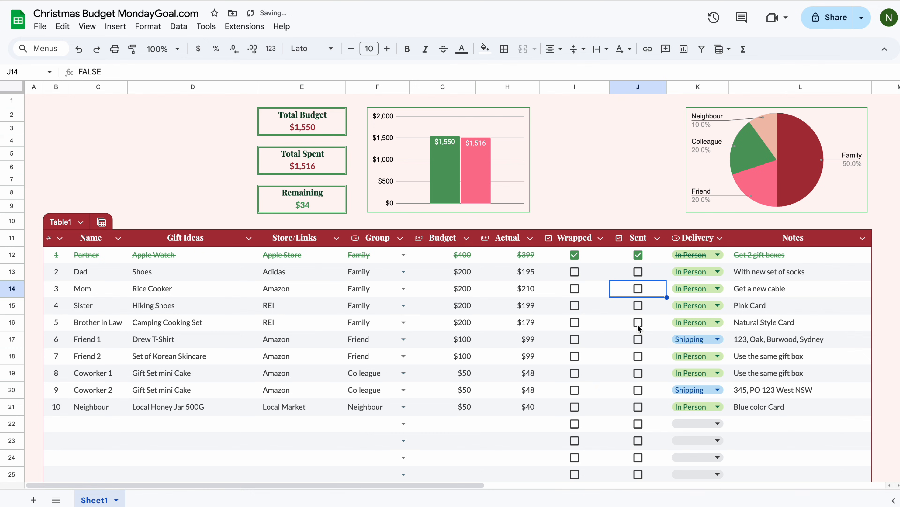
click(98, 179)
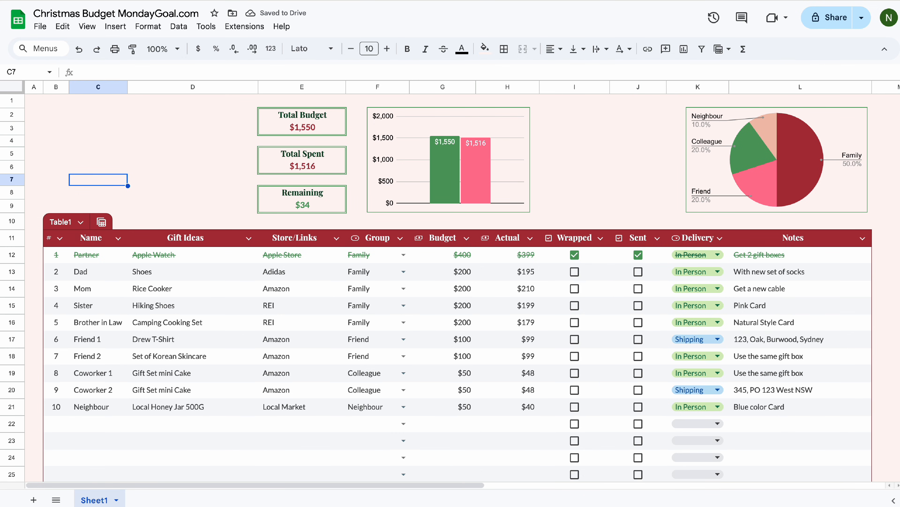
Enter =CONCATENATE(DATEDIF(TODAY(), DATE(YEAR(TODAY()),12,25), "D"), " days left") in C7
text(=CONCATENATE(dateif)
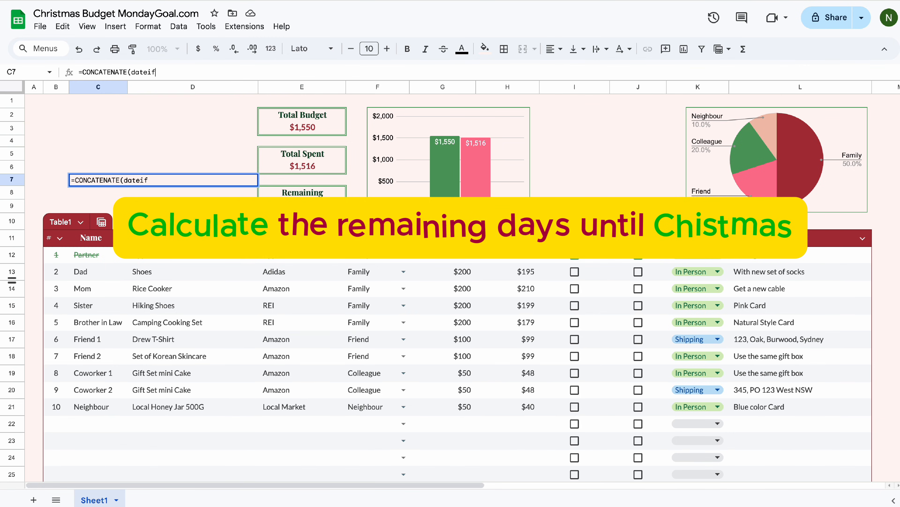
text(DATEIF(TODAY(), DATE(YEAR(TODAY()), 12, 25),)
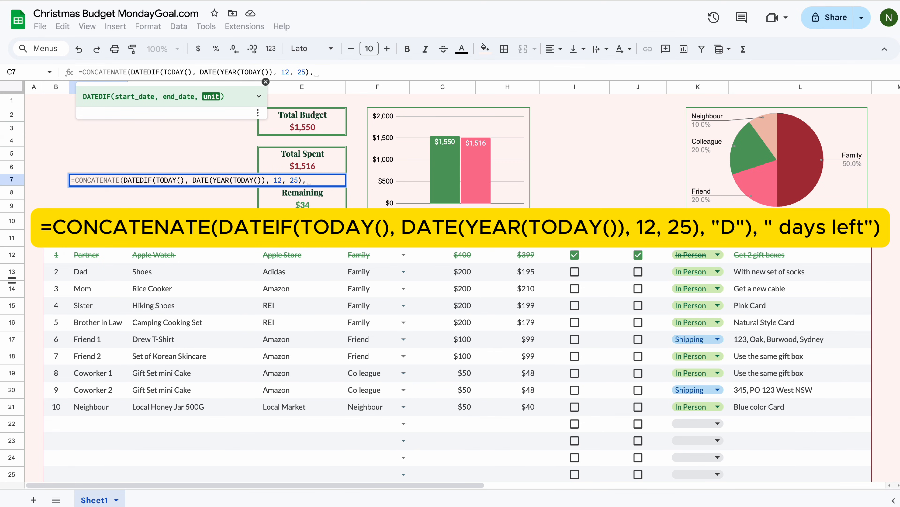
text("D"),)
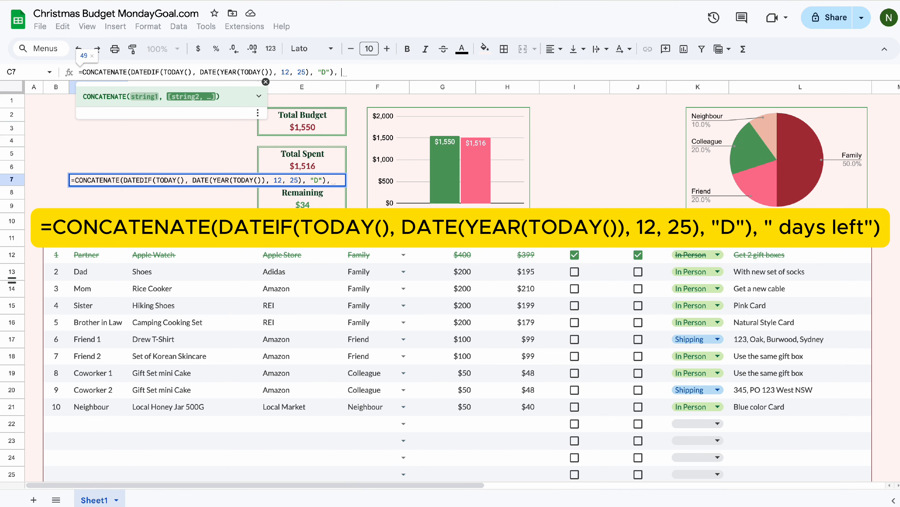
text(days lef)
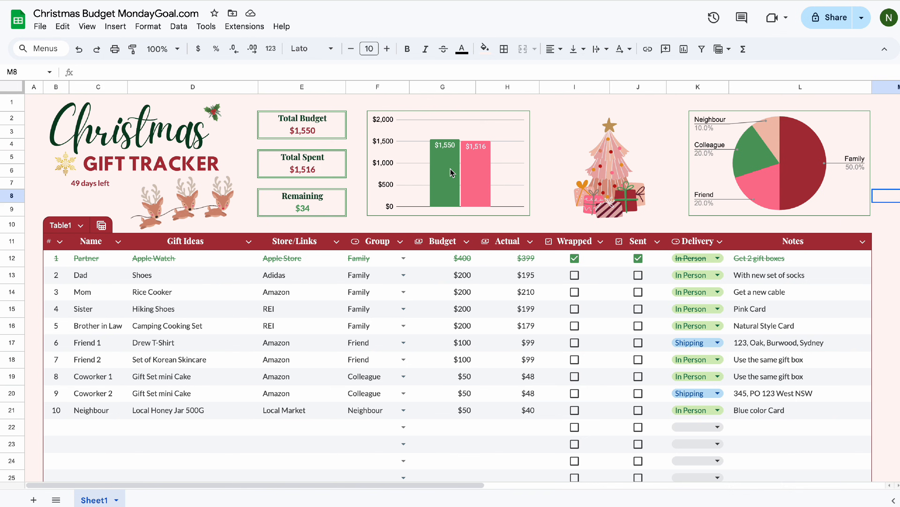
Deselect to view the finished tracker with its 49-days-left countdown and stickers
click(887, 376)
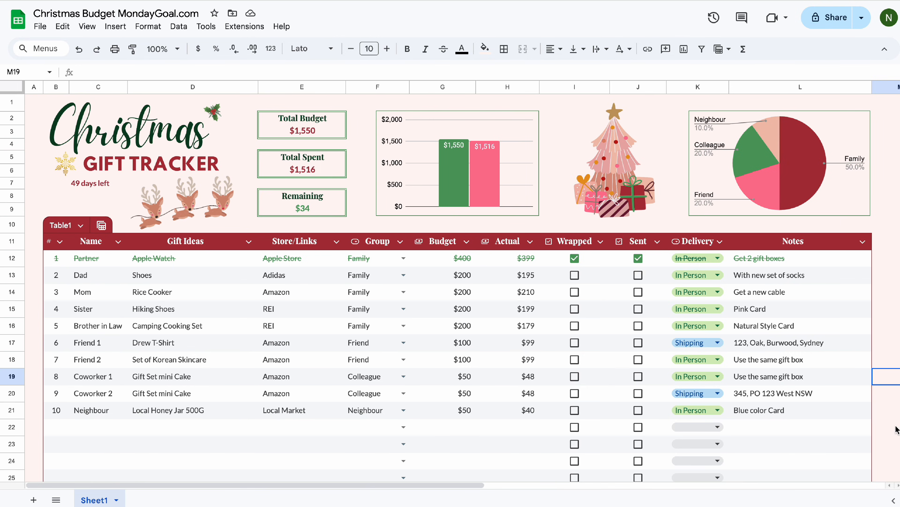